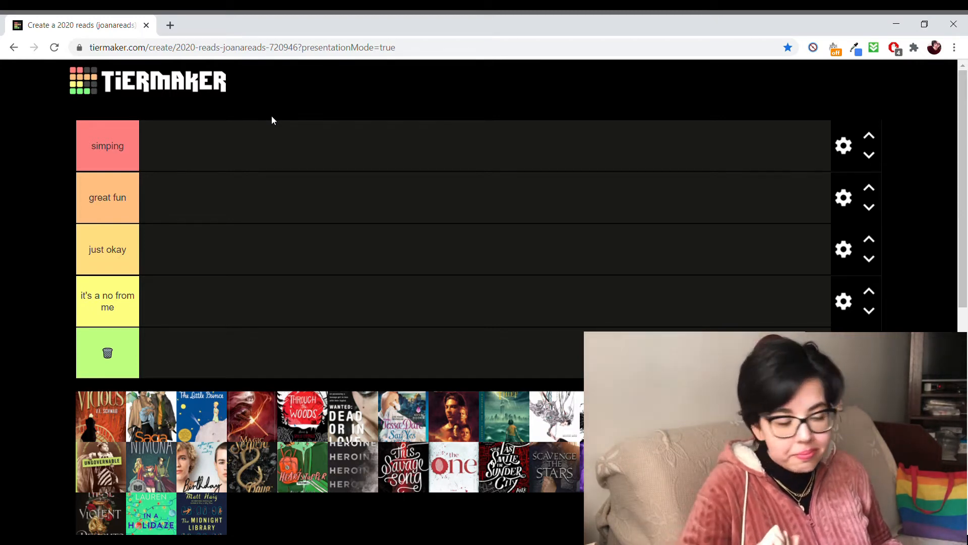
# Place the Vicious cover as the first book in the 'great fun' tier
pyautogui.moveTo(99, 416); pyautogui.dragTo(128, 390)
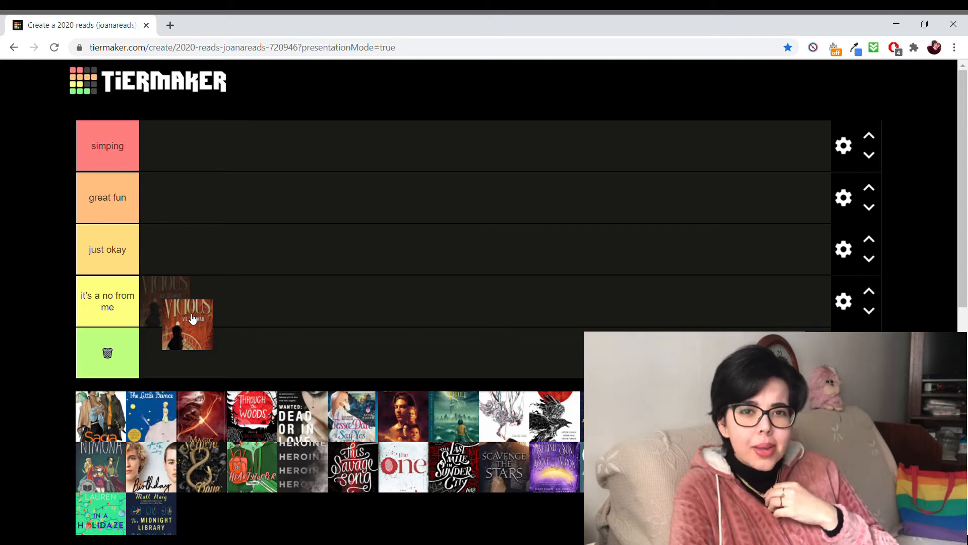
pyautogui.moveTo(187, 324); pyautogui.dragTo(283, 207)
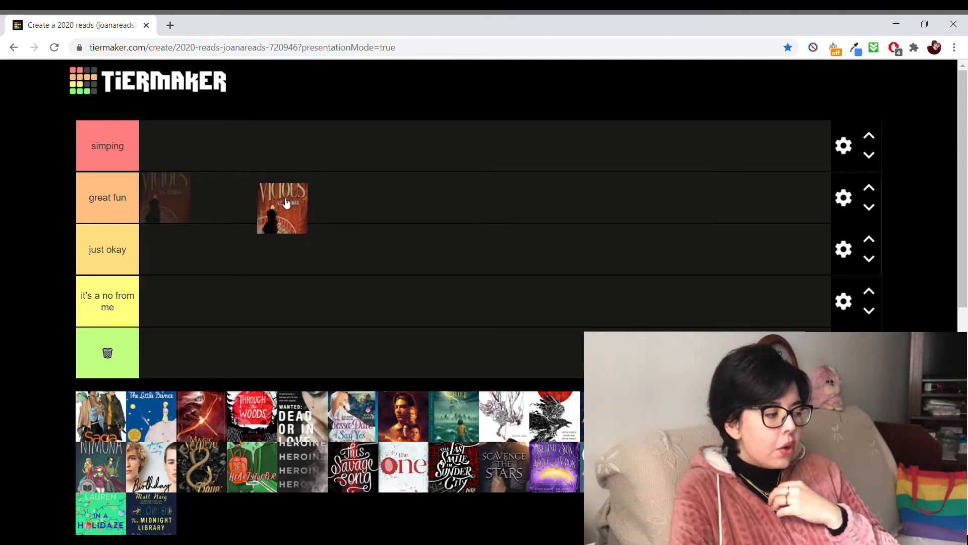
pyautogui.moveTo(282, 207); pyautogui.dragTo(165, 197)
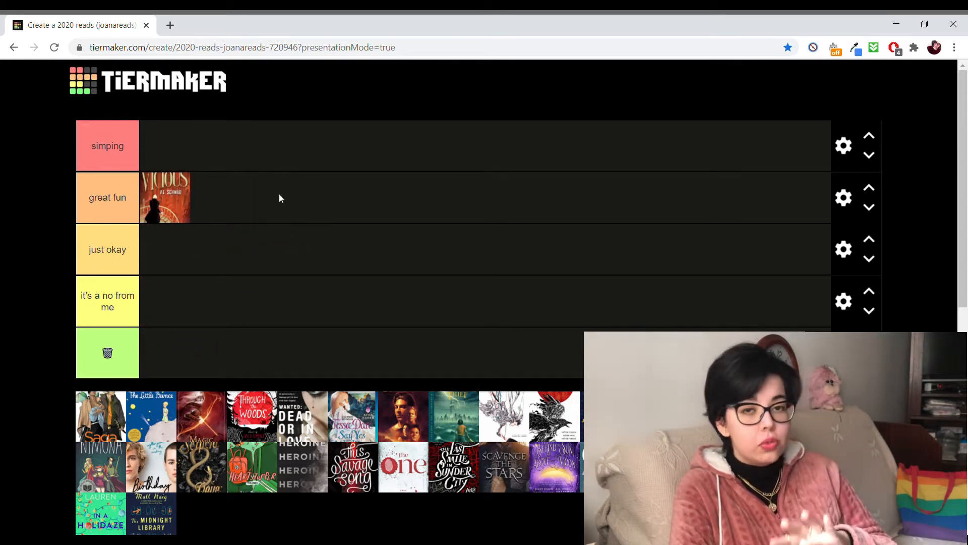
pyautogui.moveTo(3, 231)
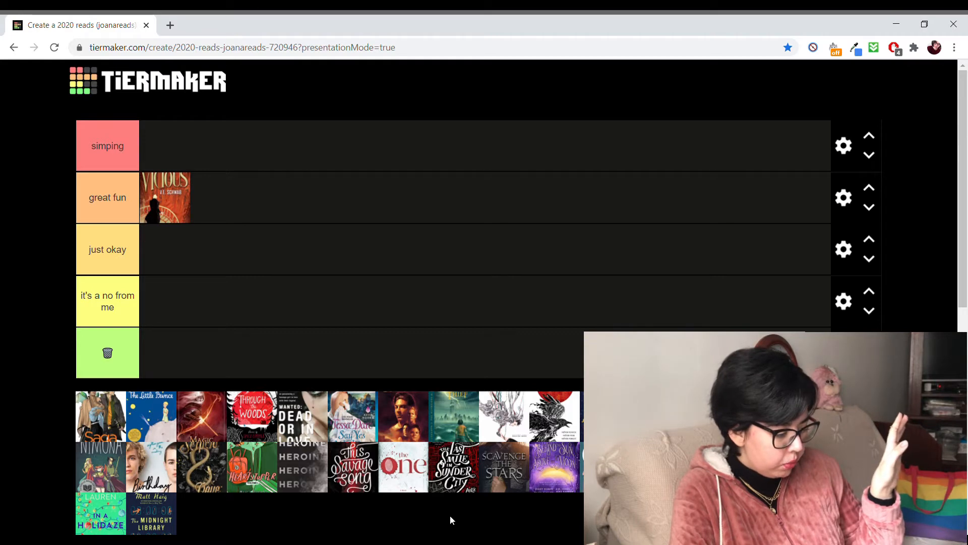
# Place This Savage Song in 'great fun' right after Vicious
pyautogui.moveTo(352, 463); pyautogui.dragTo(502, 259)
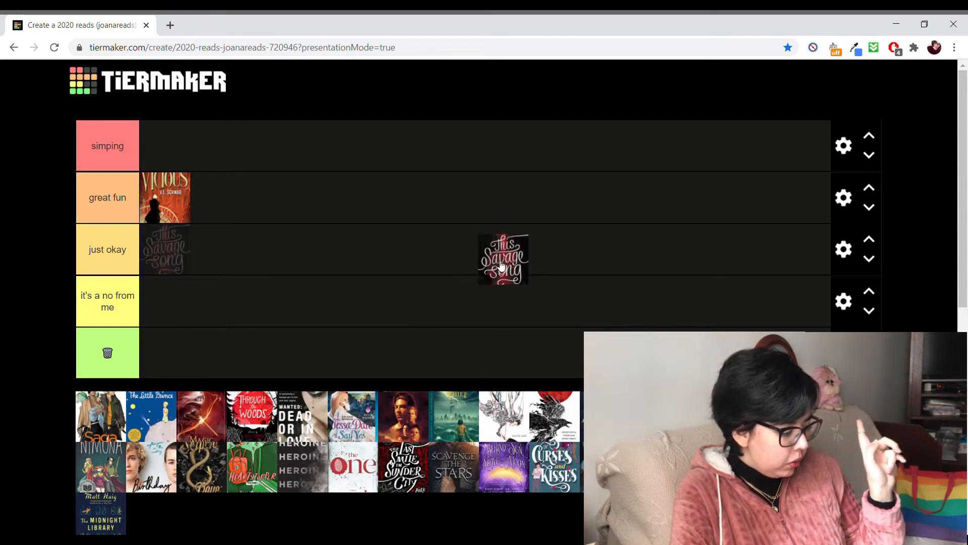
pyautogui.moveTo(502, 258); pyautogui.dragTo(216, 197)
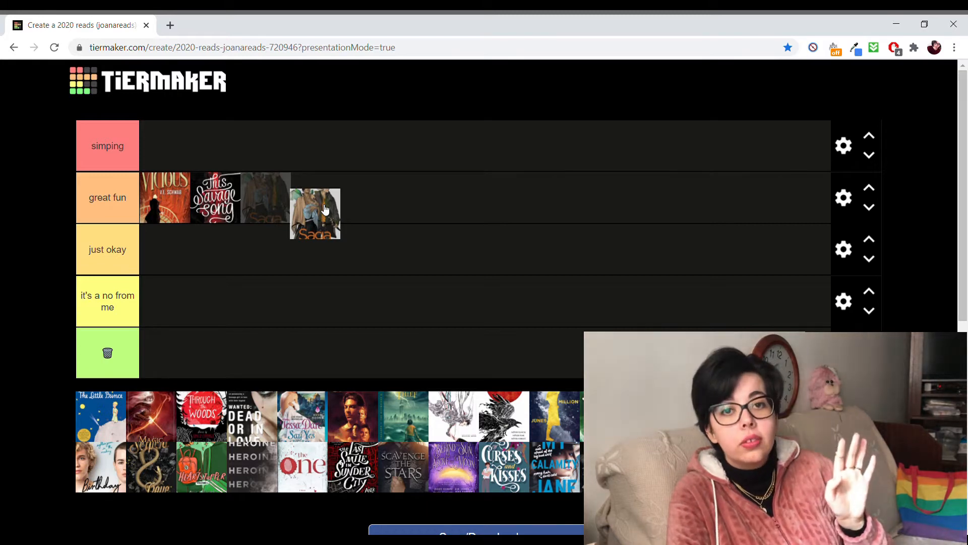
# Move the Saga cover up into the top 'simping' tier
pyautogui.moveTo(315, 214); pyautogui.dragTo(306, 146)
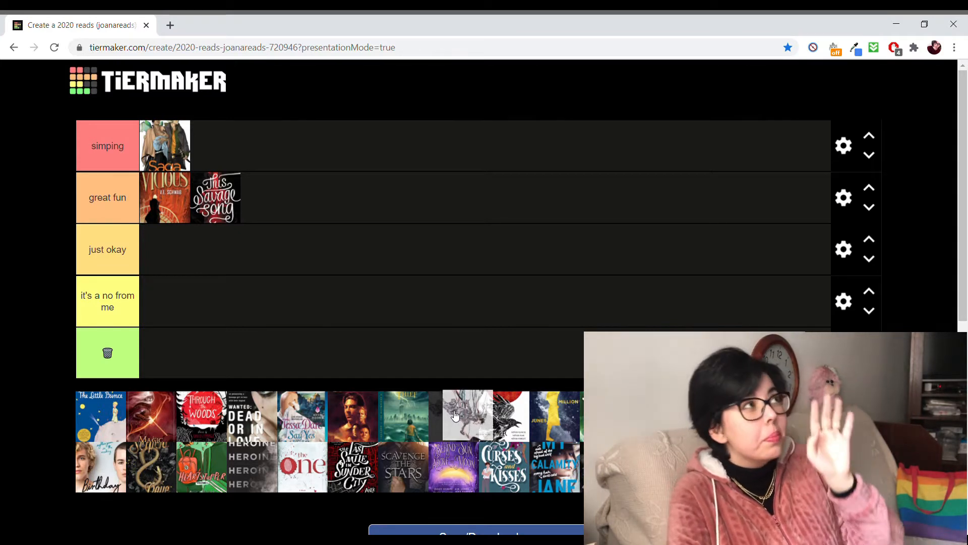
pyautogui.moveTo(456, 414)
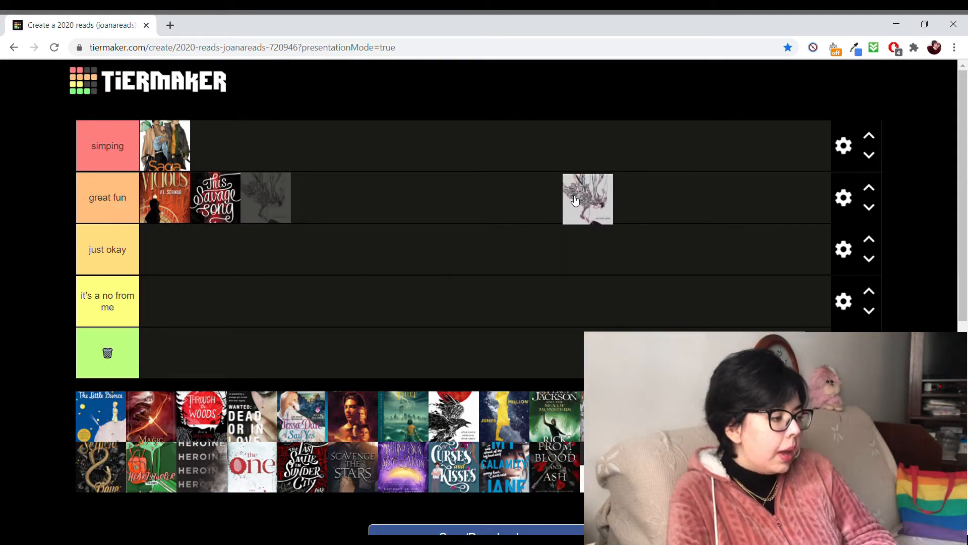
# Place the grey sketched cover third in 'great fun' after This Savage Song
pyautogui.moveTo(588, 199); pyautogui.dragTo(265, 198)
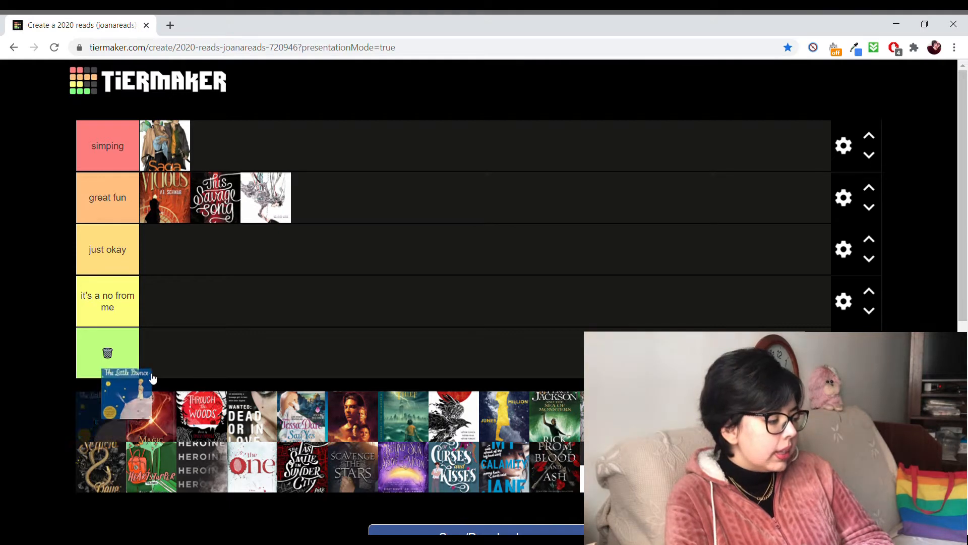
# Rank The Little Prince in 'just okay' after briefly trying it in 'great fun'
pyautogui.moveTo(127, 395); pyautogui.dragTo(309, 259)
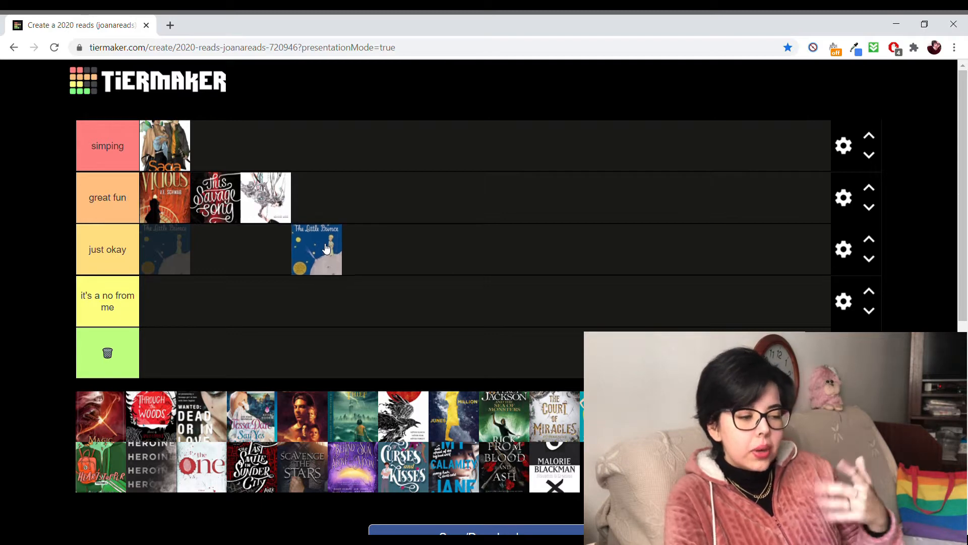
pyautogui.moveTo(317, 249); pyautogui.dragTo(352, 197)
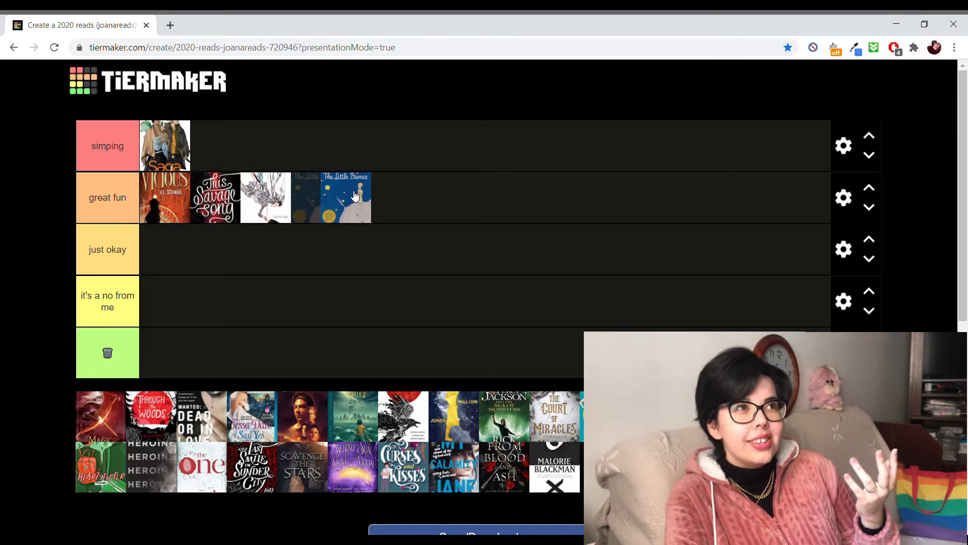
pyautogui.moveTo(351, 196); pyautogui.dragTo(314, 232)
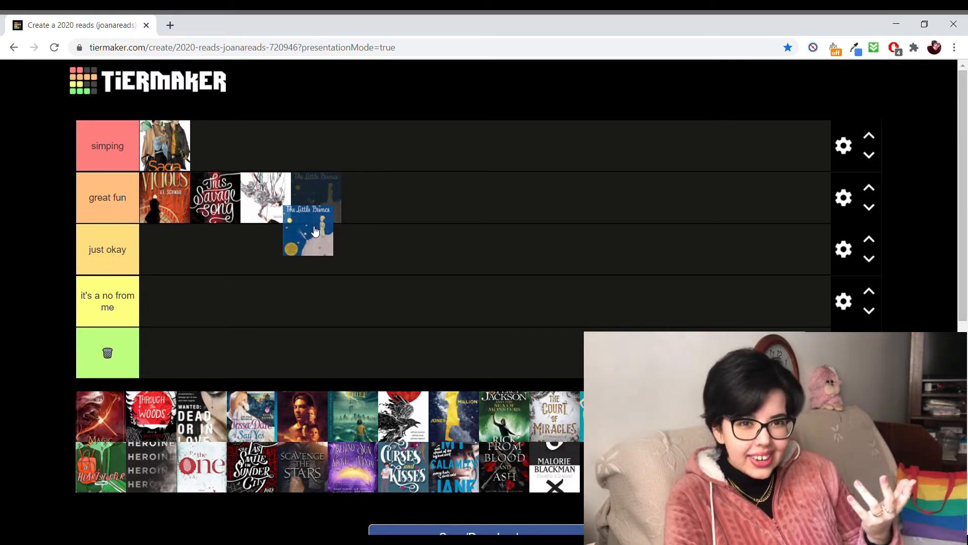
pyautogui.moveTo(309, 232); pyautogui.dragTo(165, 249)
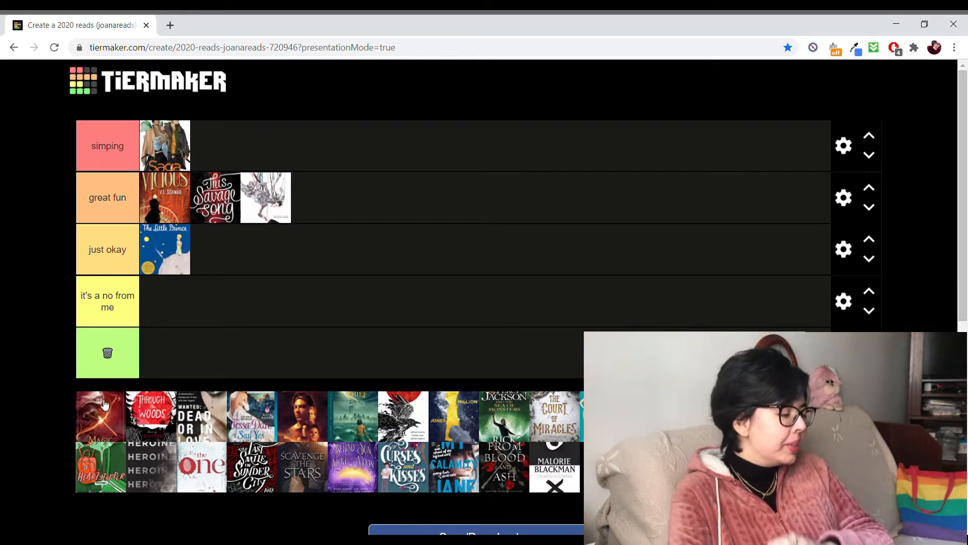
# Rank the red Magic cover in 'just okay' beside The Little Prince after trying the lower tiers
pyautogui.moveTo(100, 417); pyautogui.dragTo(290, 302)
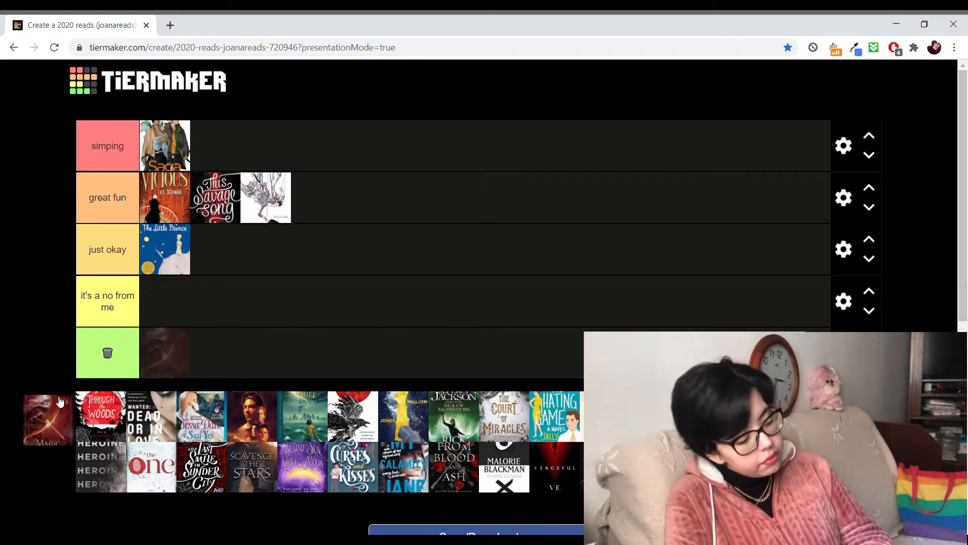
pyautogui.moveTo(49, 420); pyautogui.dragTo(269, 327)
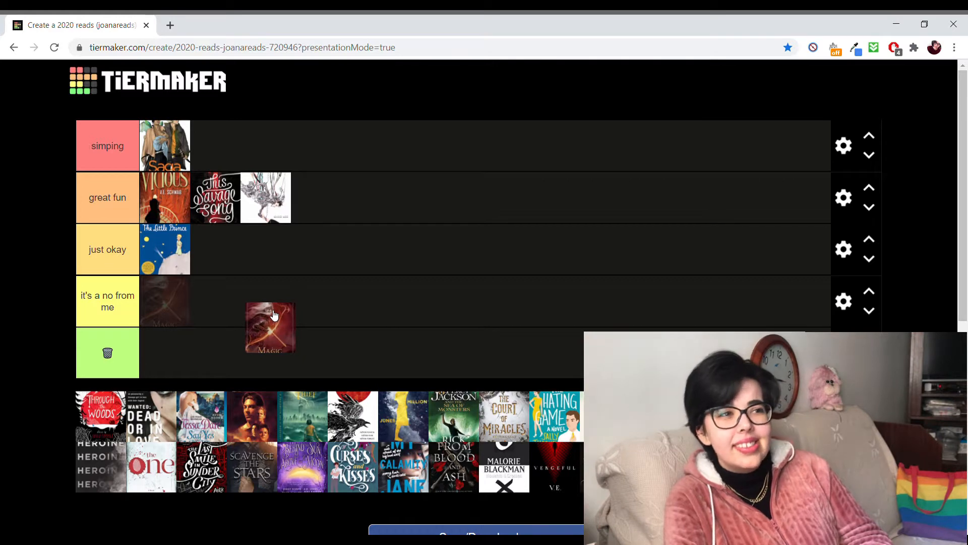
pyautogui.moveTo(270, 327); pyautogui.dragTo(318, 256)
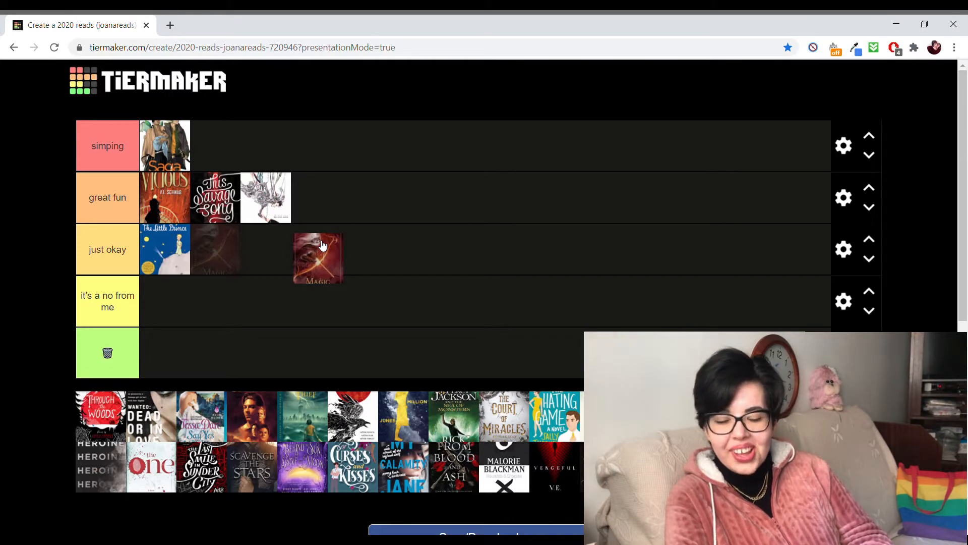
pyautogui.moveTo(318, 259); pyautogui.dragTo(290, 282)
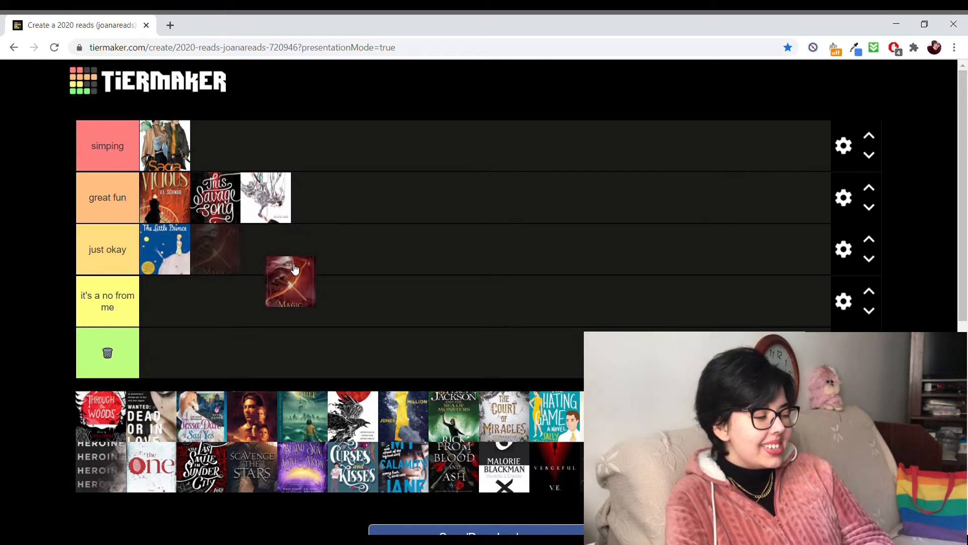
pyautogui.moveTo(290, 281); pyautogui.dragTo(267, 302)
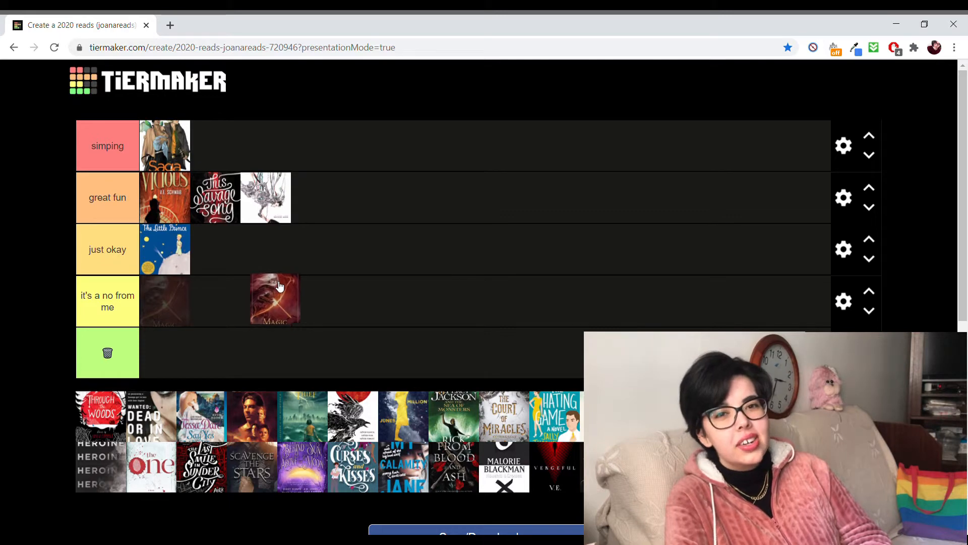
pyautogui.moveTo(275, 299); pyautogui.dragTo(216, 250)
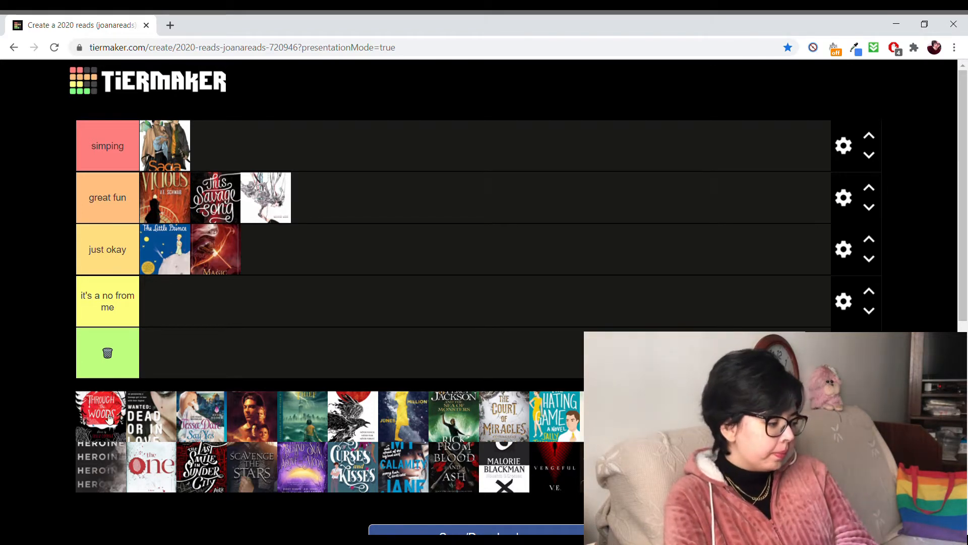
# Rank Through the Woods third in 'just okay' after a brief try in 'great fun'
pyautogui.moveTo(101, 415); pyautogui.dragTo(343, 277)
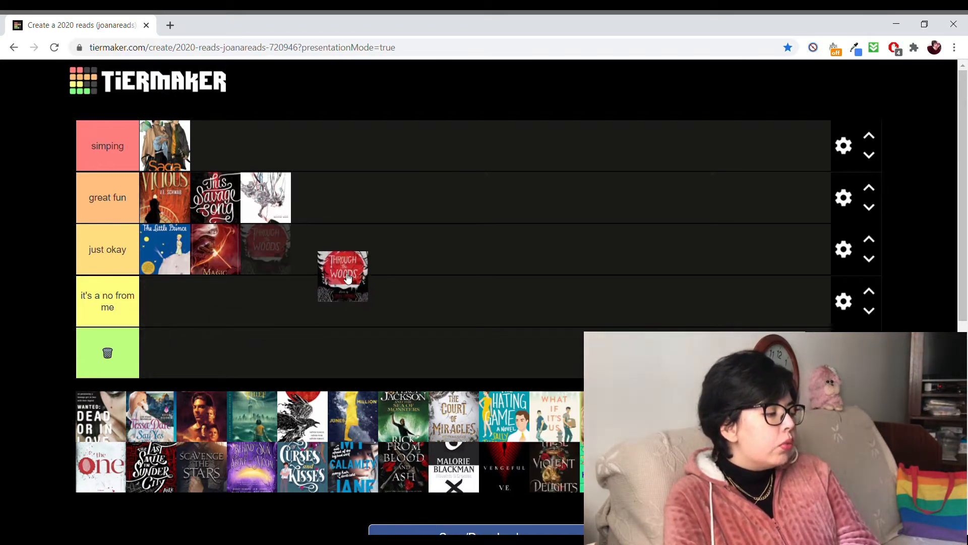
pyautogui.moveTo(343, 277); pyautogui.dragTo(407, 197)
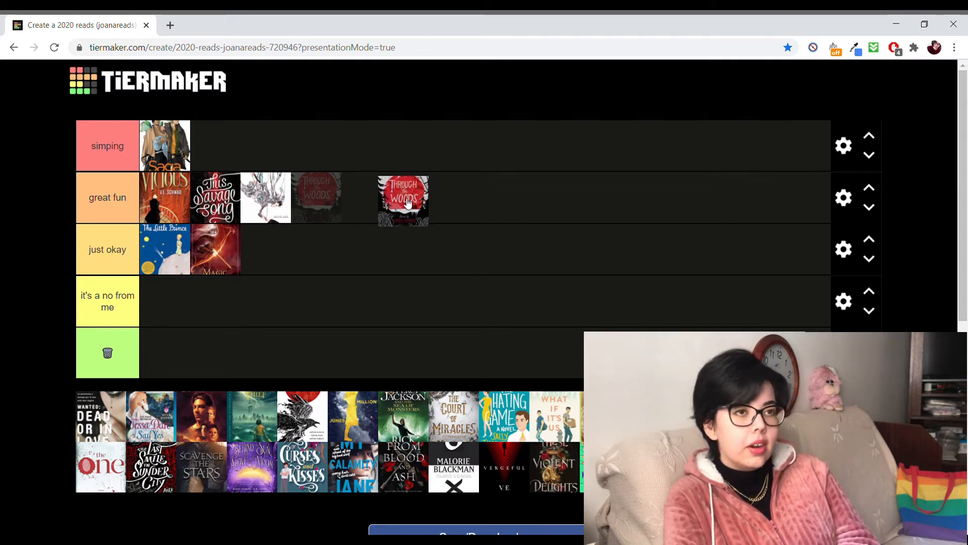
pyautogui.moveTo(403, 199); pyautogui.dragTo(380, 218)
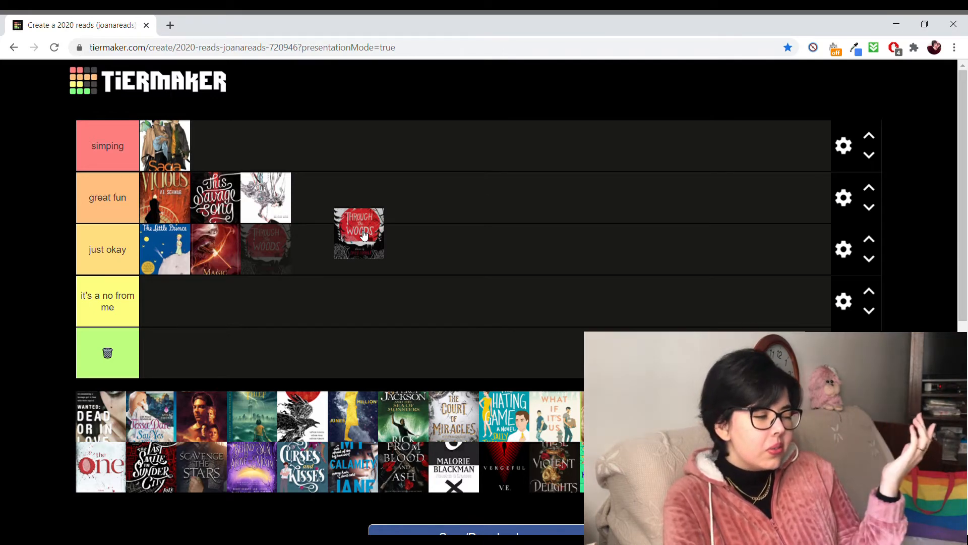
pyautogui.moveTo(359, 233); pyautogui.dragTo(266, 249)
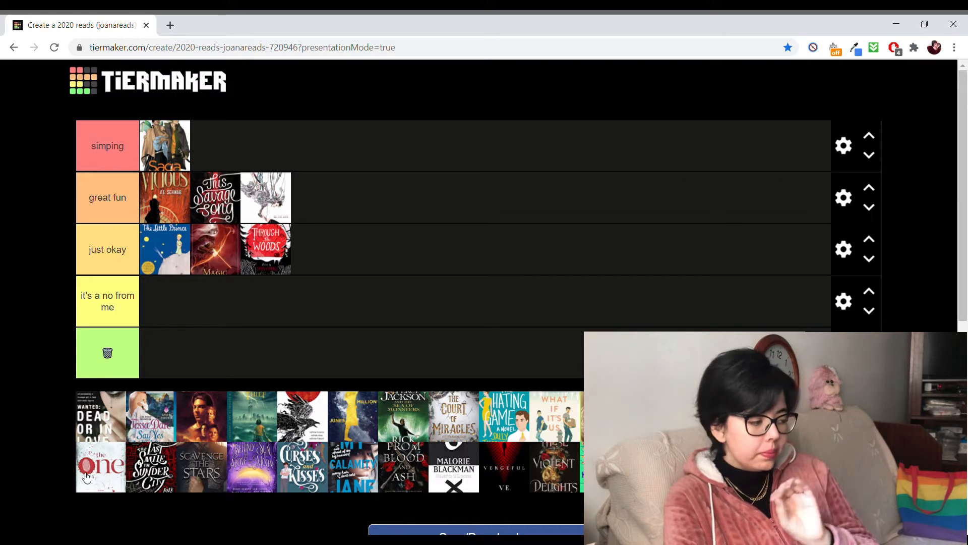
pyautogui.moveTo(99, 463); pyautogui.dragTo(278, 324)
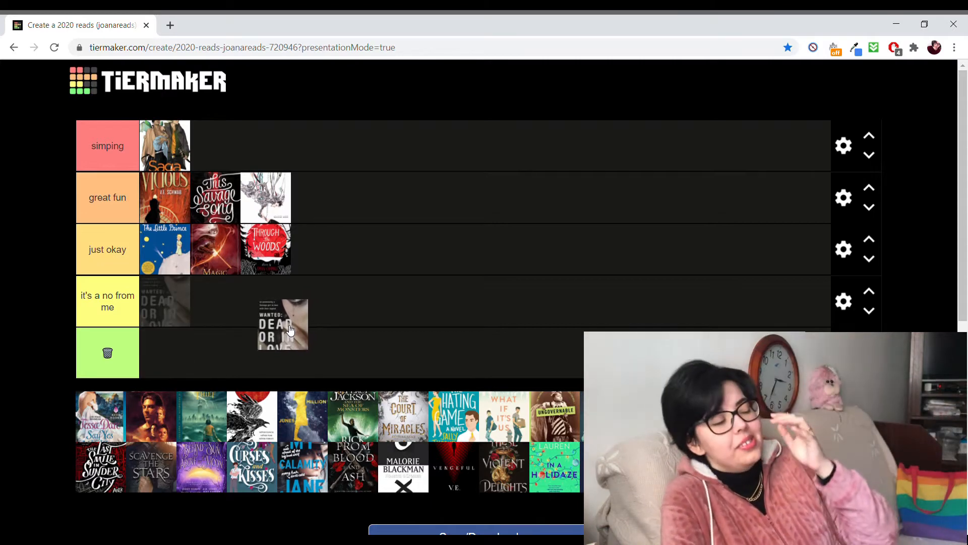
pyautogui.moveTo(283, 324); pyautogui.dragTo(99, 413)
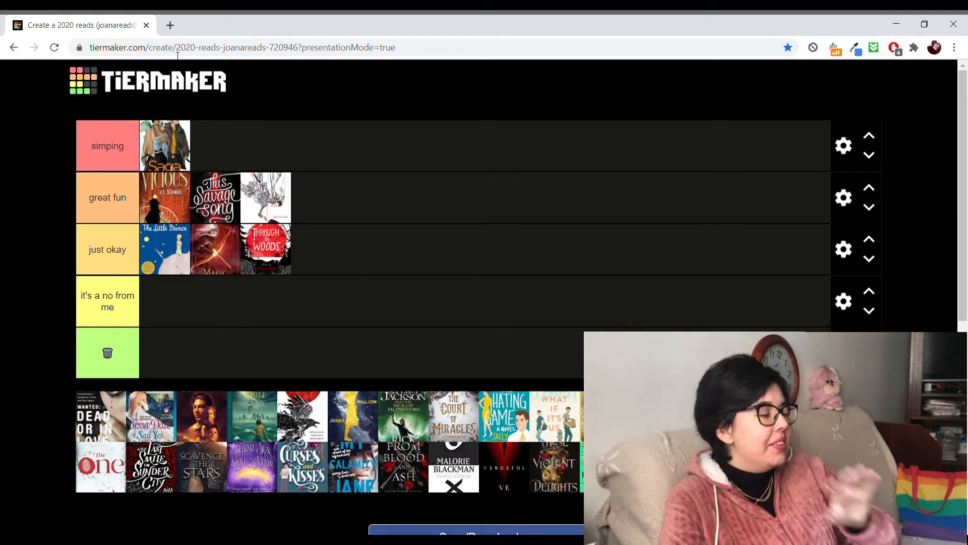
pyautogui.write('want')
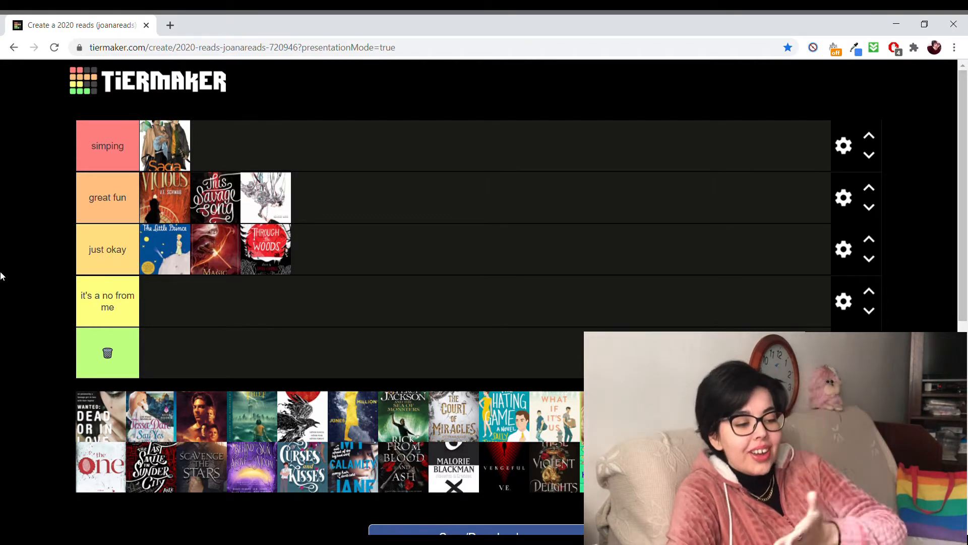
pyautogui.moveTo(107, 416)
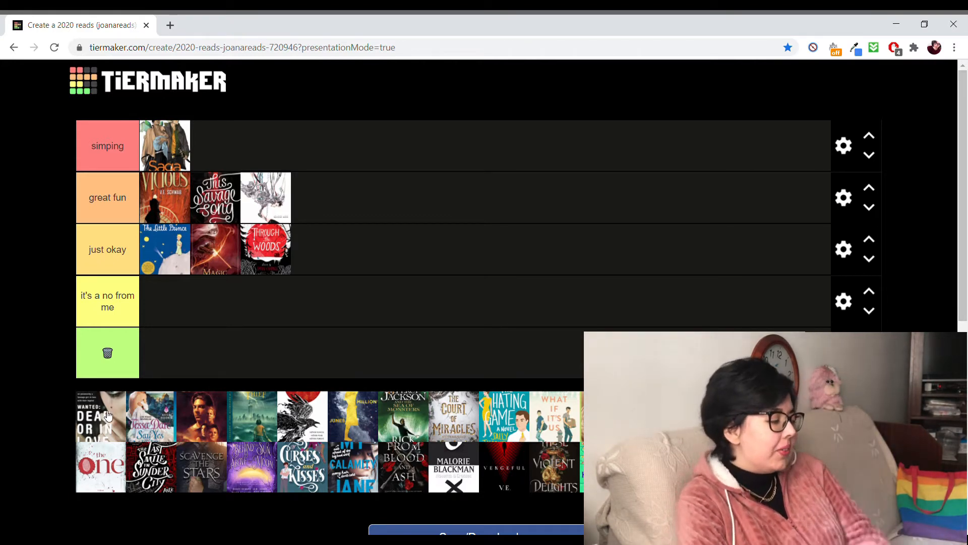
# Rank Wanted: Dead or in Love in the row after Through the Woods
pyautogui.moveTo(101, 414); pyautogui.dragTo(368, 287)
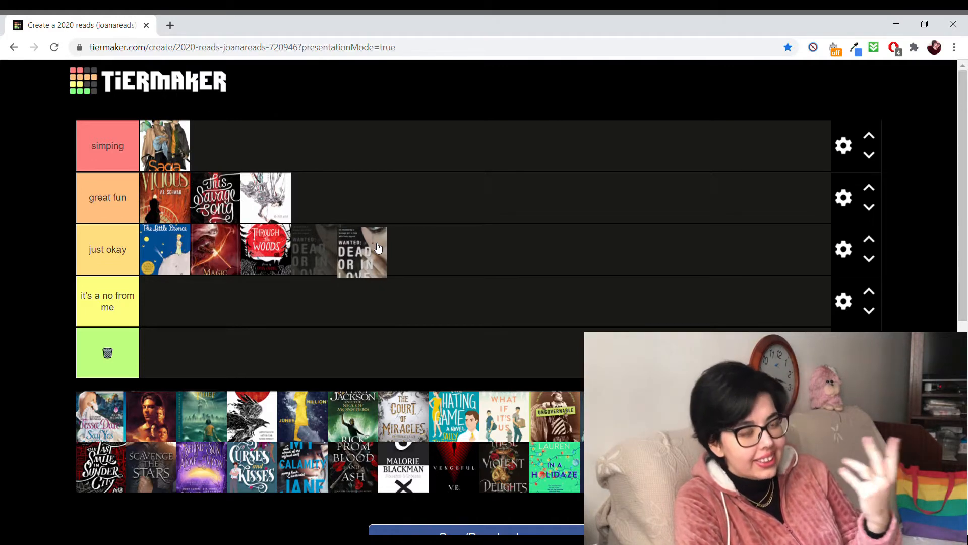
pyautogui.moveTo(355, 249); pyautogui.dragTo(352, 198)
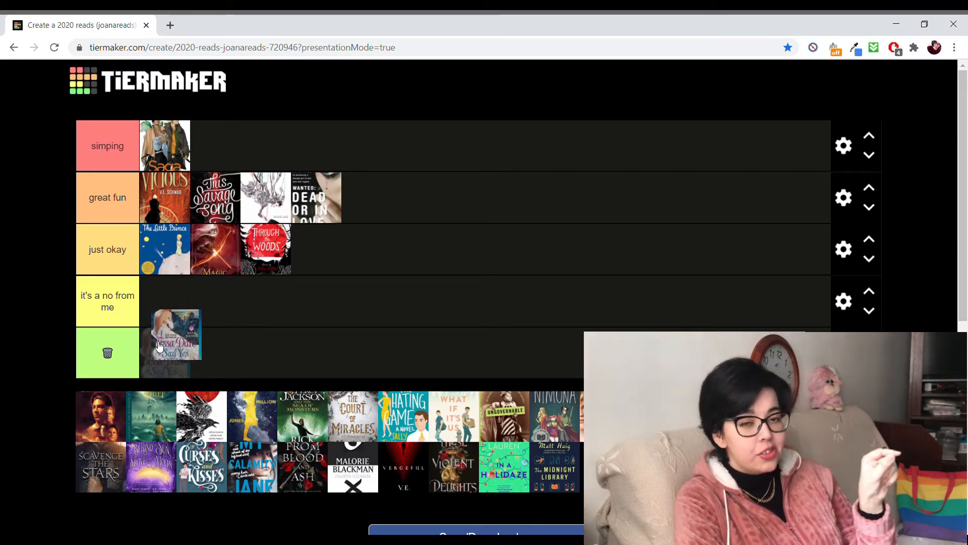
# Move the pastel Tessa Dare romance cover from the no tier to the end of 'great fun'
pyautogui.moveTo(176, 337); pyautogui.dragTo(176, 303)
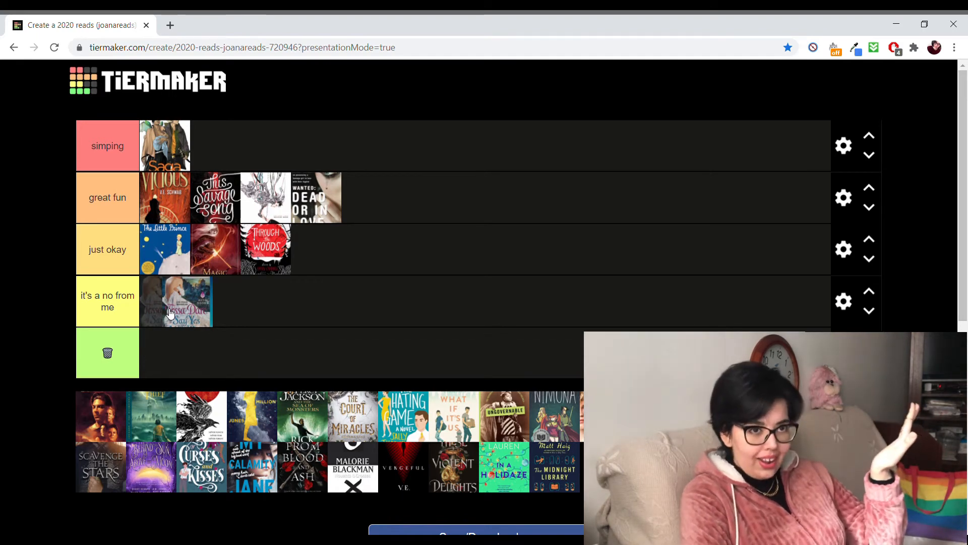
pyautogui.moveTo(176, 301); pyautogui.dragTo(414, 204)
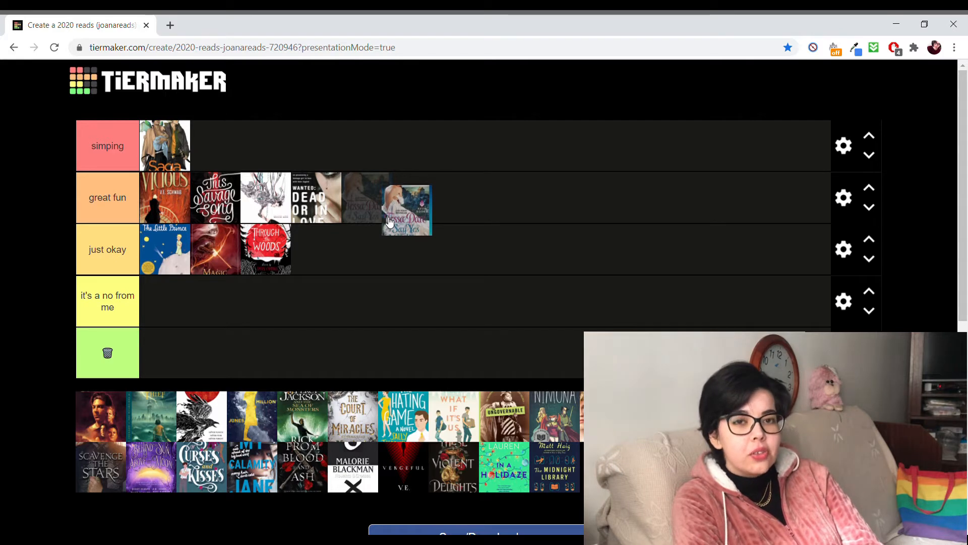
pyautogui.moveTo(405, 207); pyautogui.dragTo(383, 198)
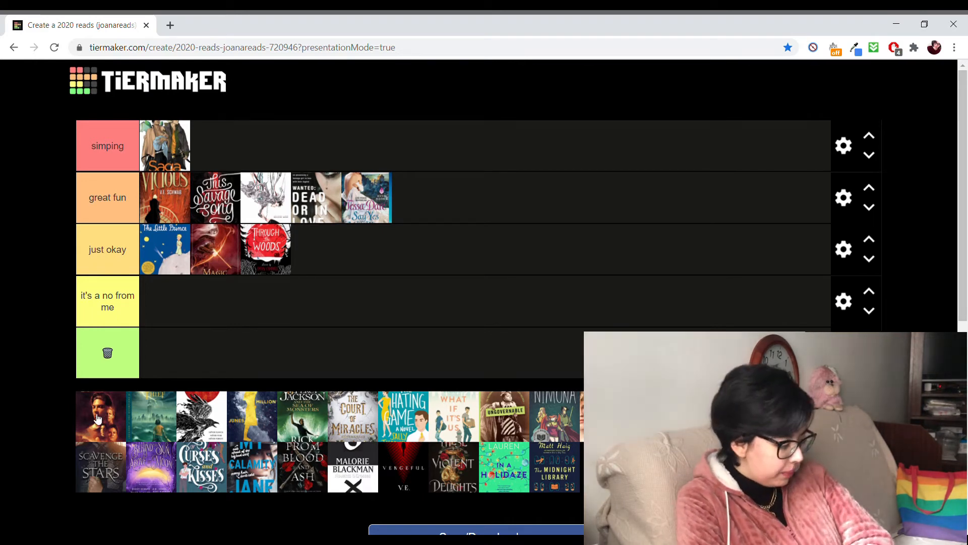
# Rank the sepia couple cover second in 'simping' beside Saga after passing through 'just okay'
pyautogui.moveTo(100, 416); pyautogui.dragTo(241, 326)
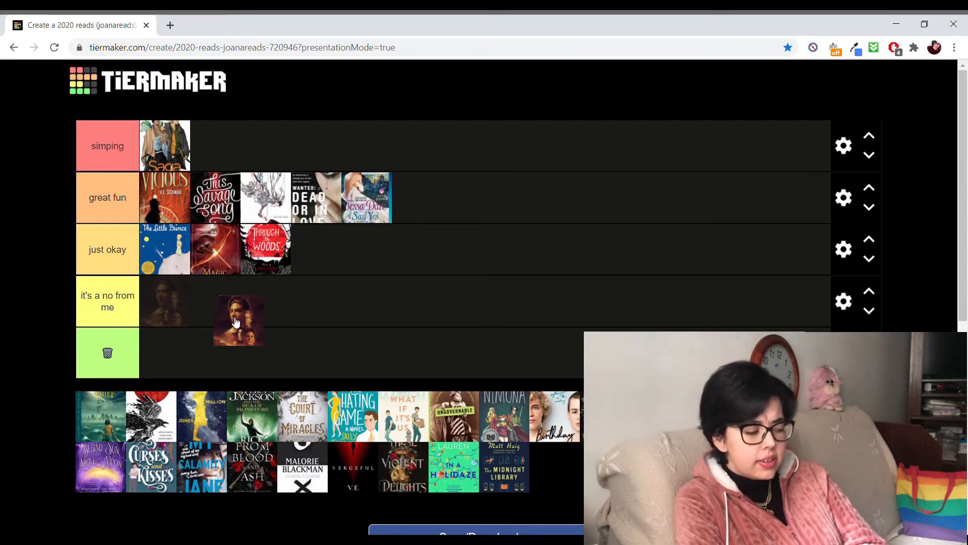
pyautogui.moveTo(239, 320); pyautogui.dragTo(362, 254)
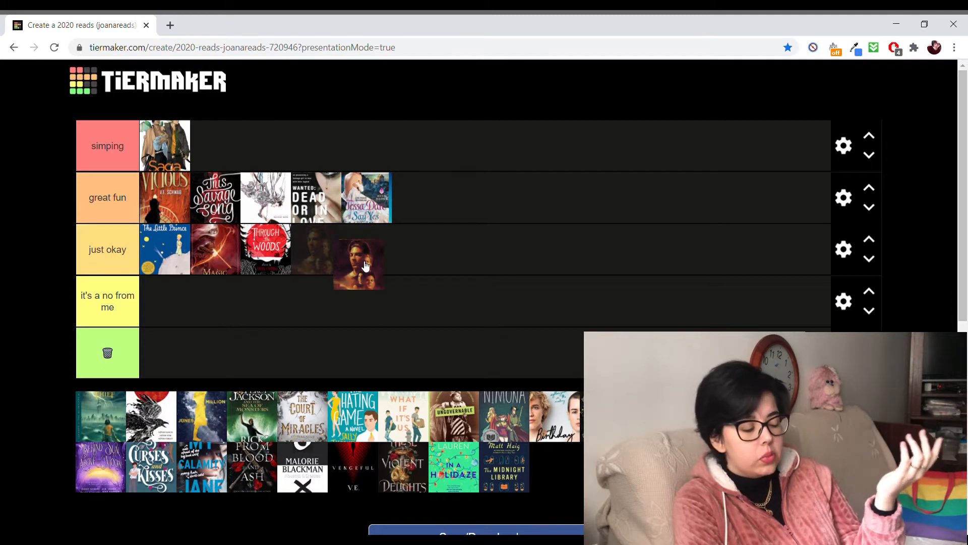
pyautogui.moveTo(358, 264); pyautogui.dragTo(309, 127)
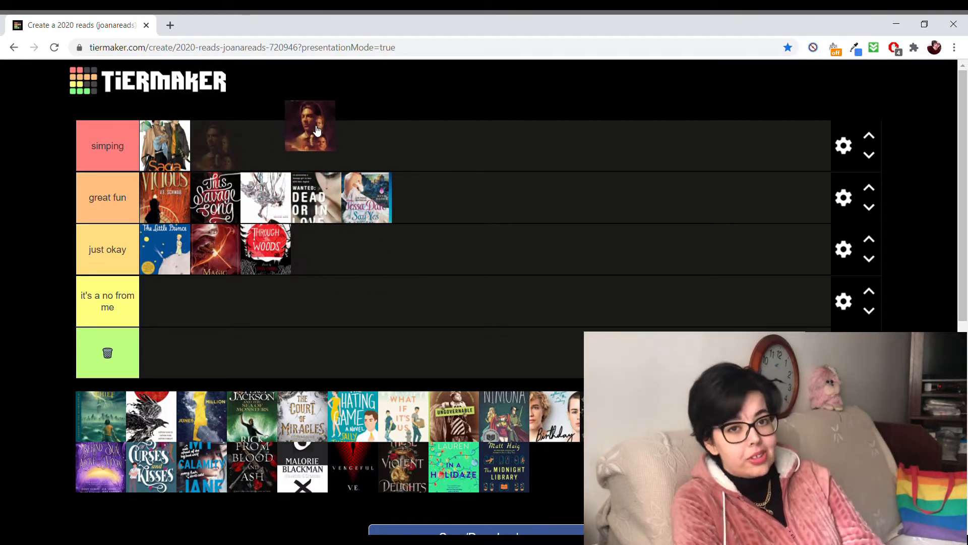
pyautogui.moveTo(309, 125); pyautogui.dragTo(216, 145)
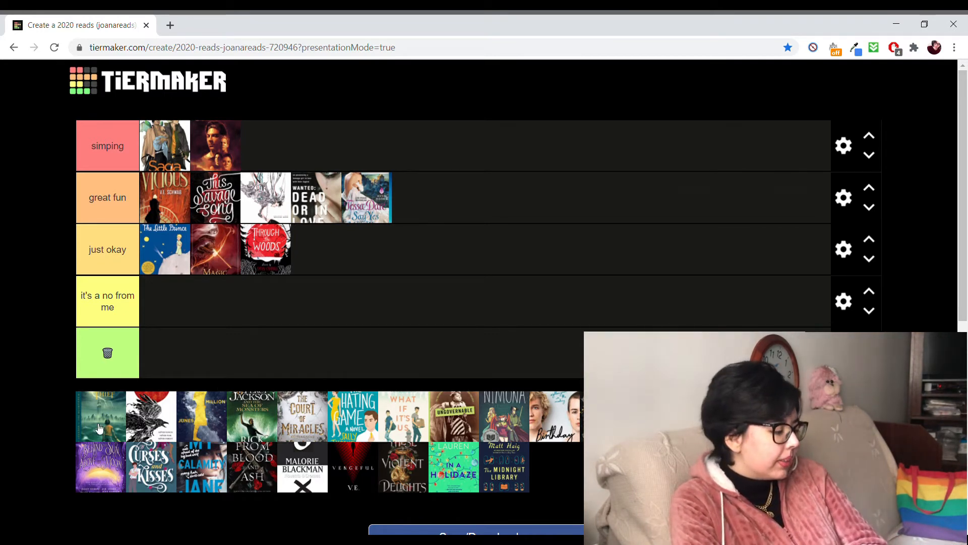
# Place the teal underwater cover in just okay and the green Jackson cover at the end of great fun
pyautogui.moveTo(99, 423); pyautogui.dragTo(179, 351)
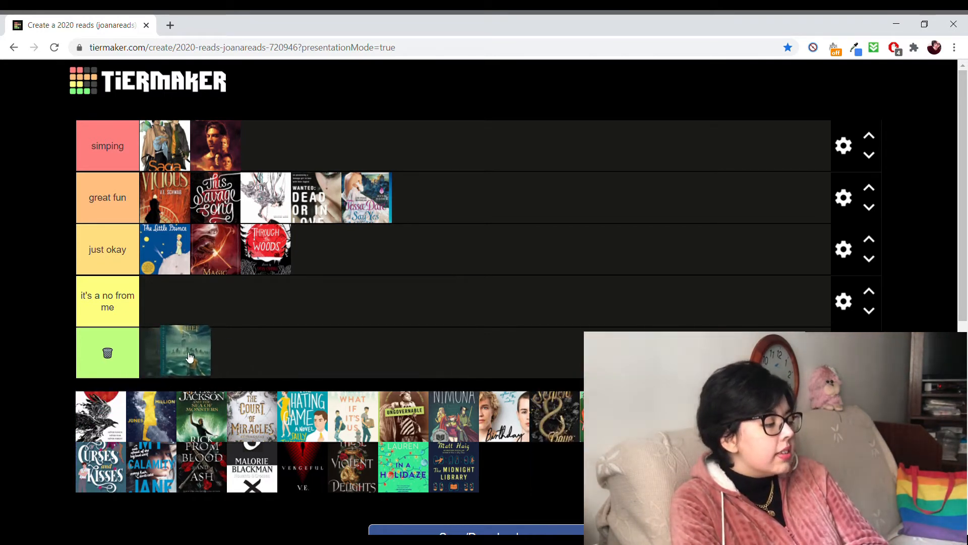
pyautogui.moveTo(176, 352); pyautogui.dragTo(360, 257)
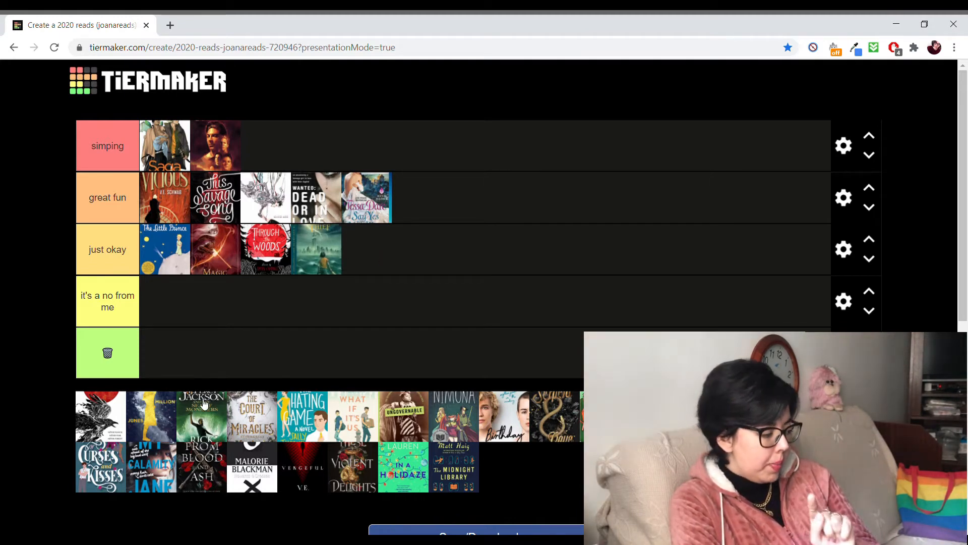
pyautogui.moveTo(201, 416); pyautogui.dragTo(483, 245)
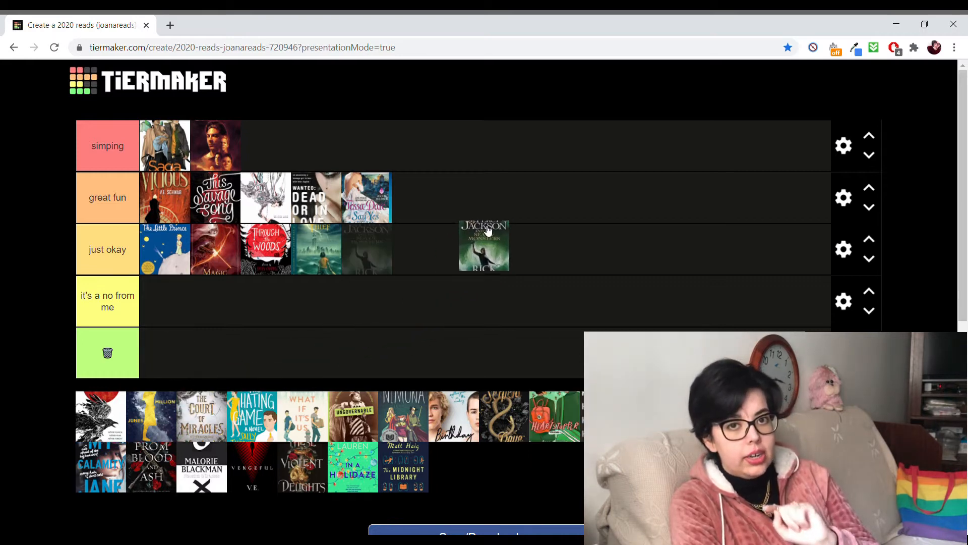
pyautogui.moveTo(485, 244); pyautogui.dragTo(266, 146)
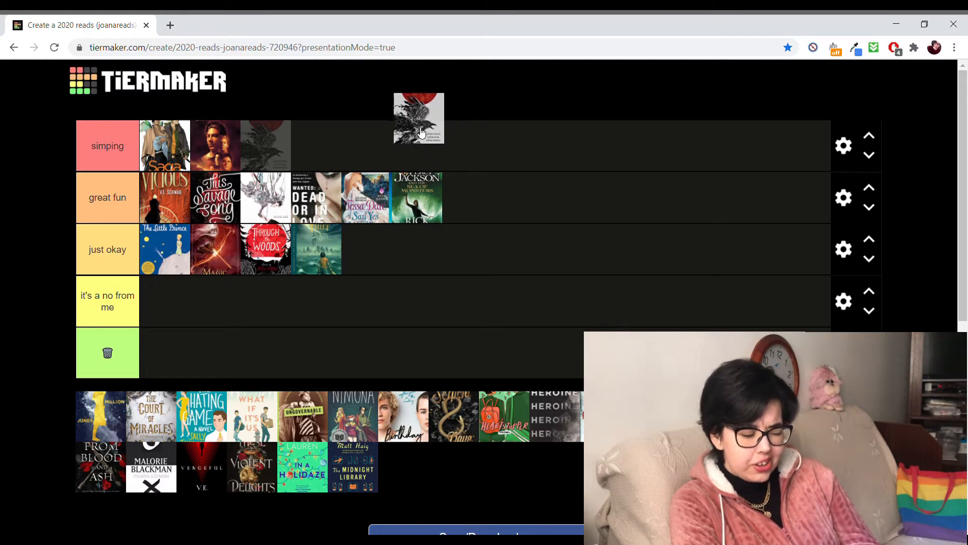
# Try the raven cover in simping and then great fun before settling on it's a no from me
pyautogui.moveTo(419, 118); pyautogui.dragTo(497, 191)
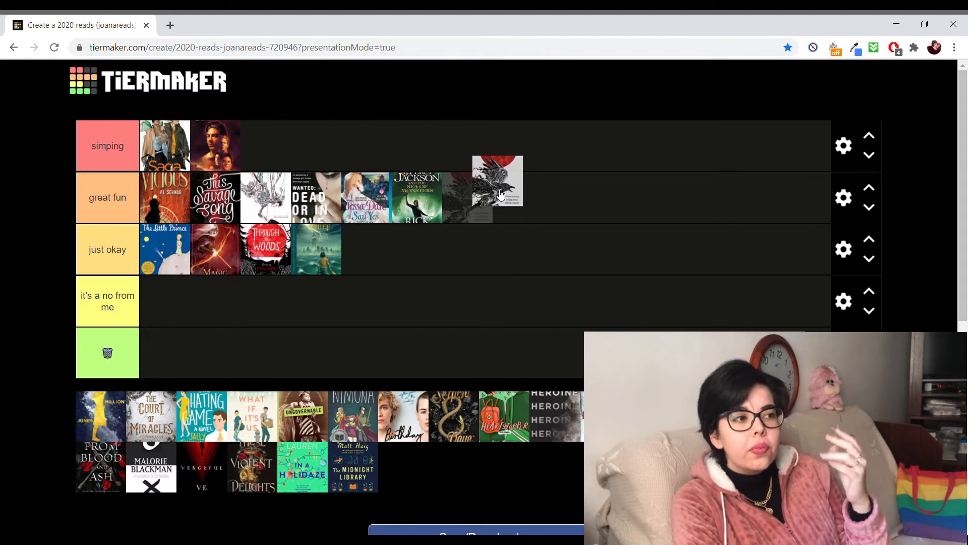
pyautogui.moveTo(497, 181); pyautogui.dragTo(21, 419)
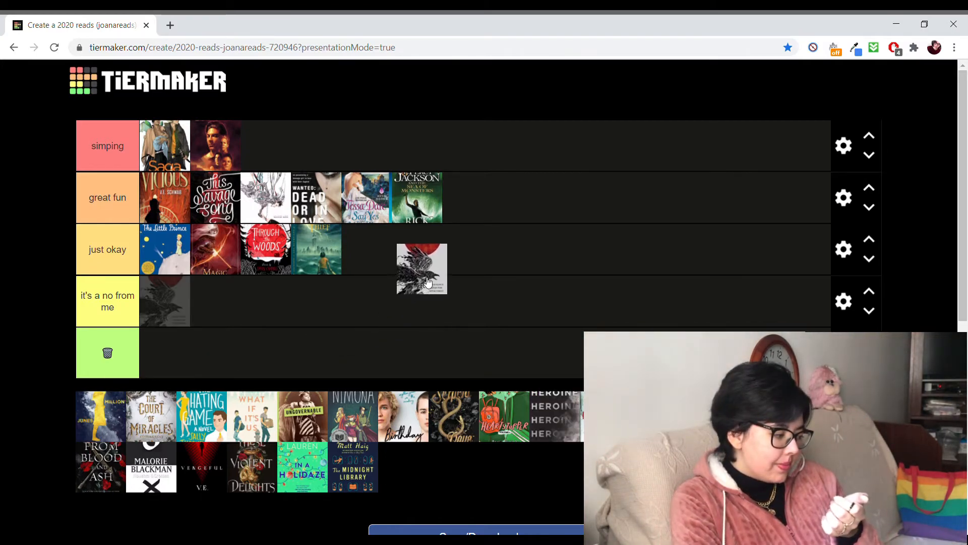
# Lift the raven cover out of the no tier and drop it fifth in just okay, after the teal cover
pyautogui.moveTo(422, 268); pyautogui.dragTo(419, 255)
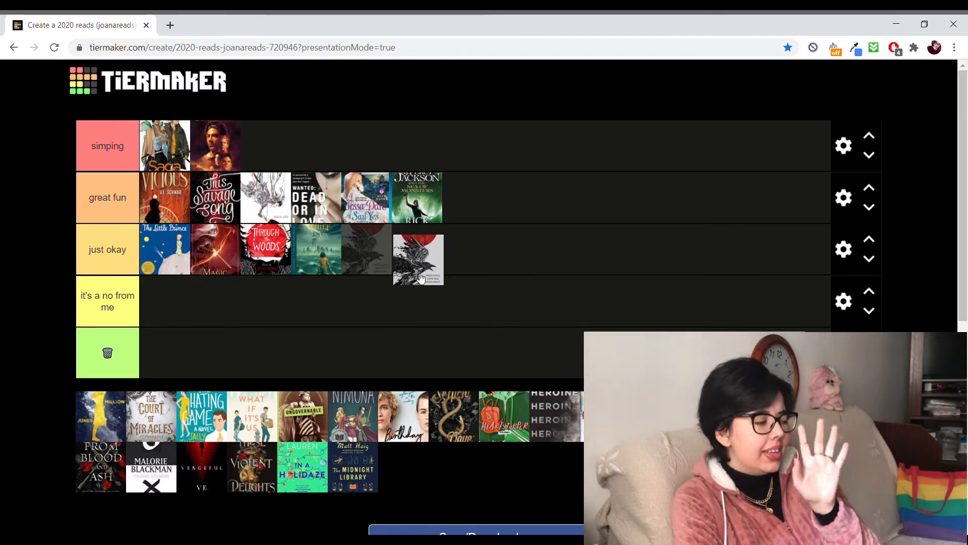
pyautogui.moveTo(417, 258); pyautogui.dragTo(366, 249)
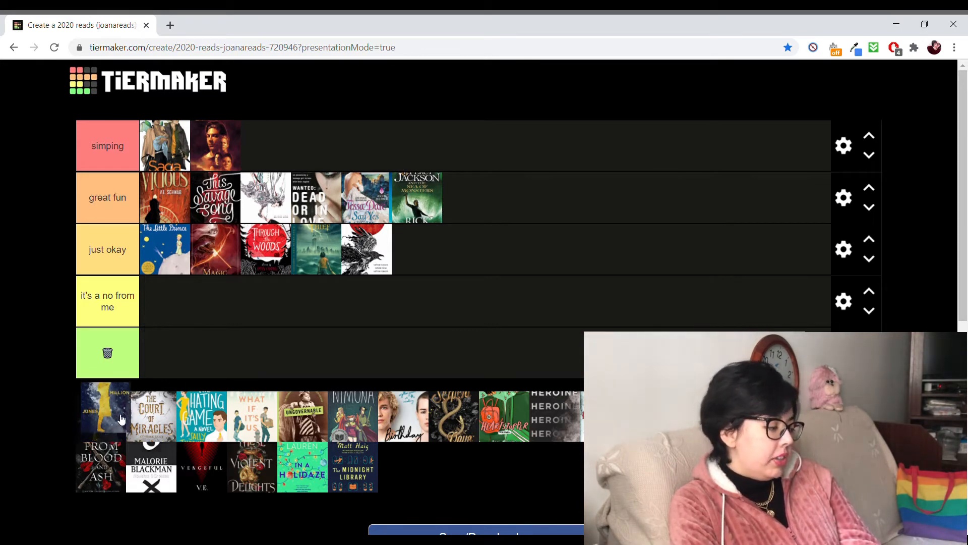
pyautogui.moveTo(102, 414); pyautogui.dragTo(259, 146)
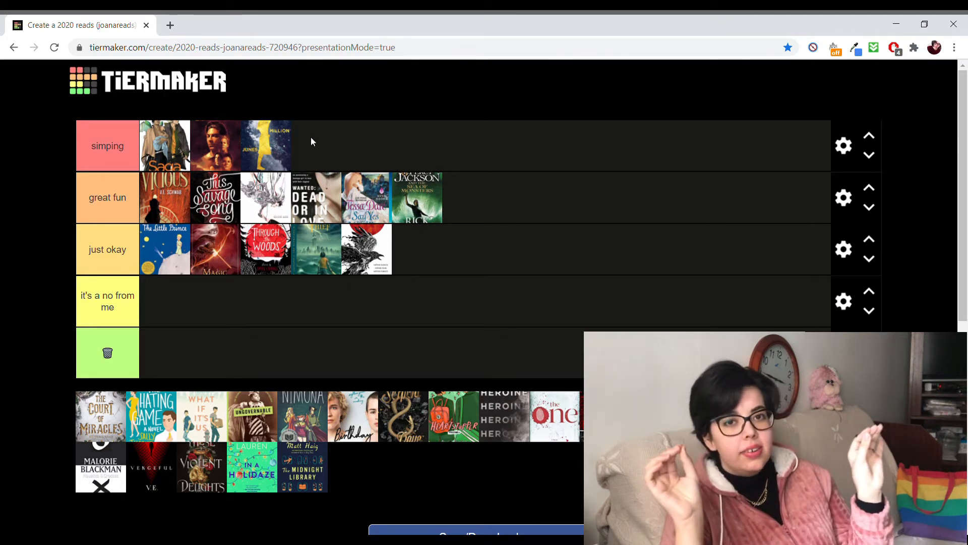
pyautogui.moveTo(182, 319)
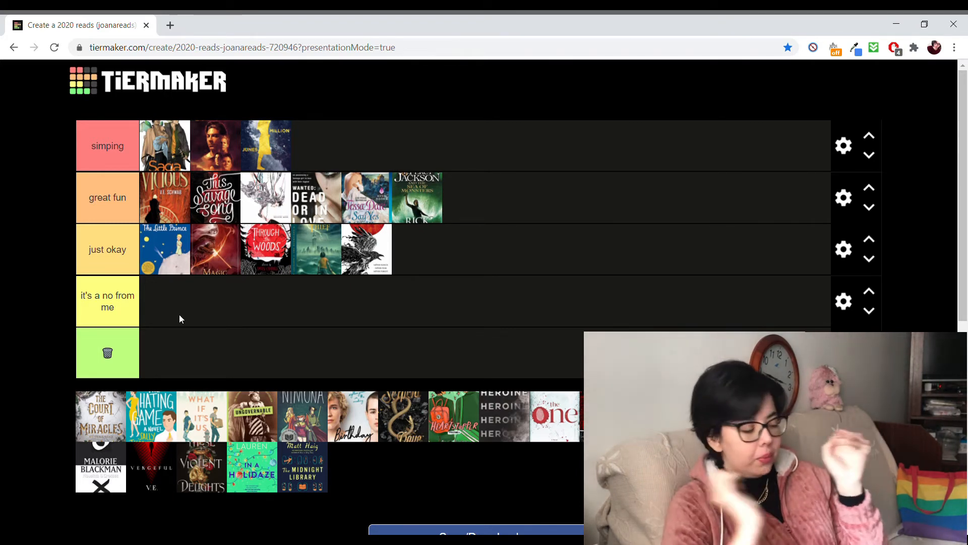
pyautogui.moveTo(3, 403)
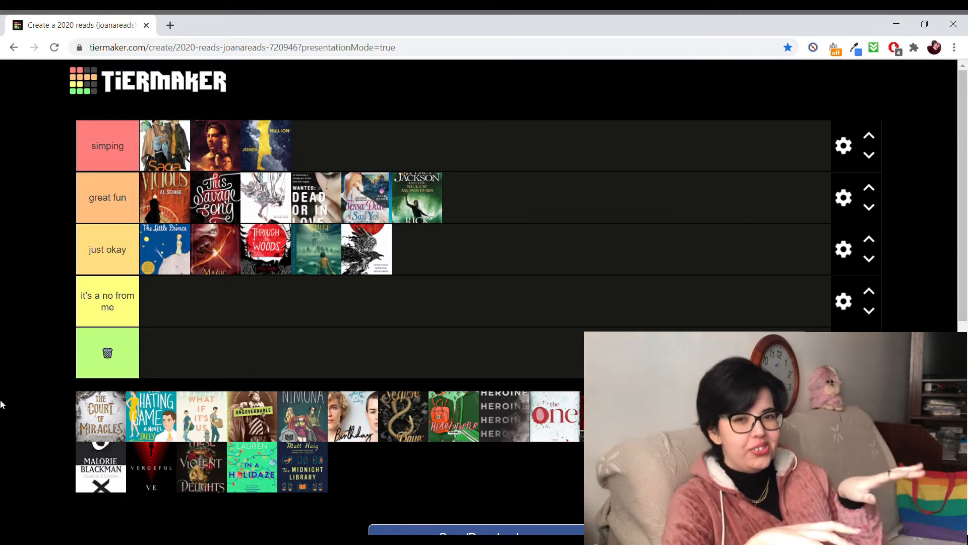
# Weigh The Court of Miracles between great fun and just okay, leaving it at the end of great fun
pyautogui.moveTo(100, 415); pyautogui.dragTo(364, 311)
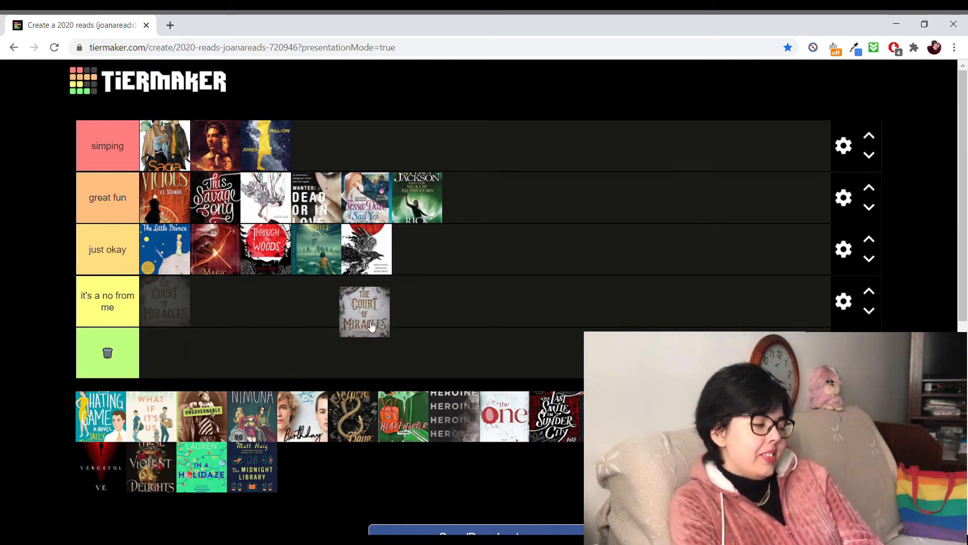
pyautogui.moveTo(365, 312); pyautogui.dragTo(512, 189)
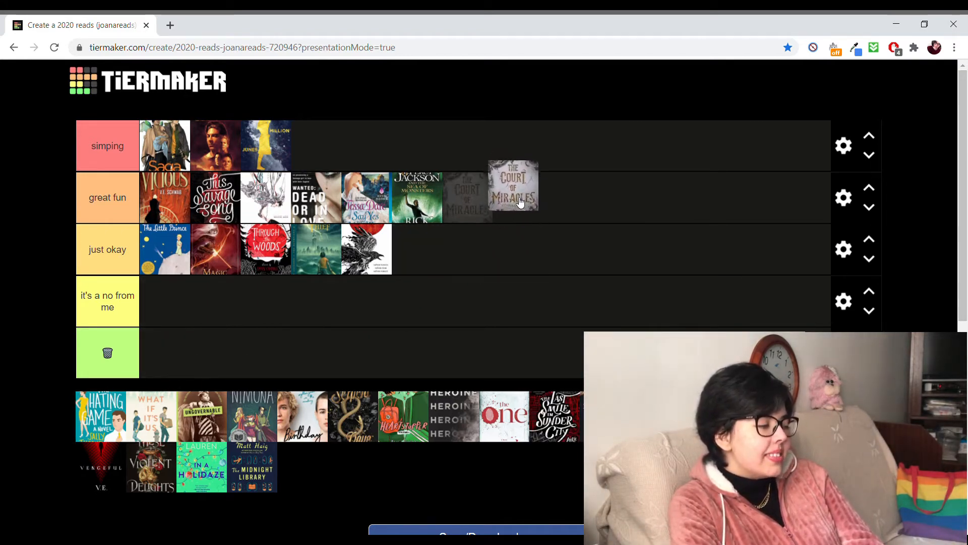
pyautogui.moveTo(512, 187); pyautogui.dragTo(497, 224)
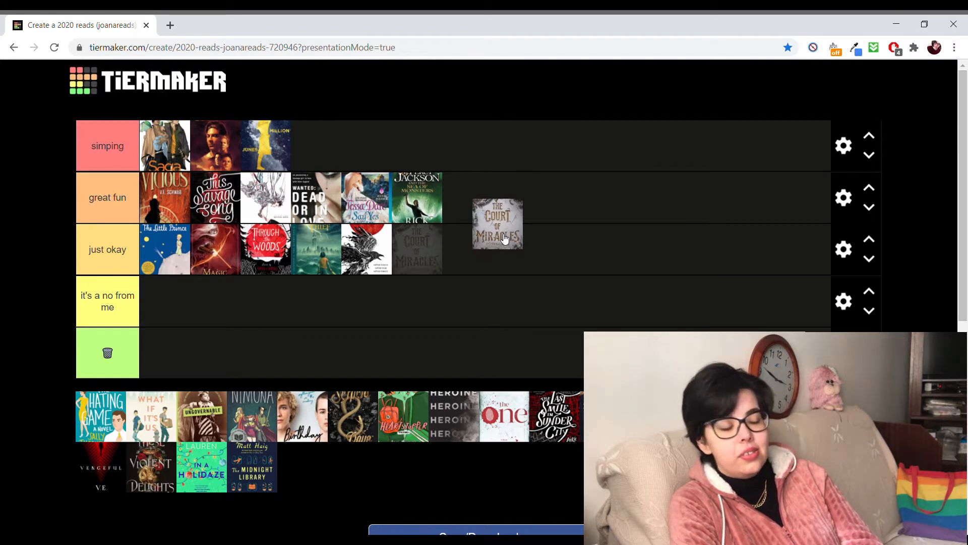
pyautogui.moveTo(498, 224); pyautogui.dragTo(504, 202)
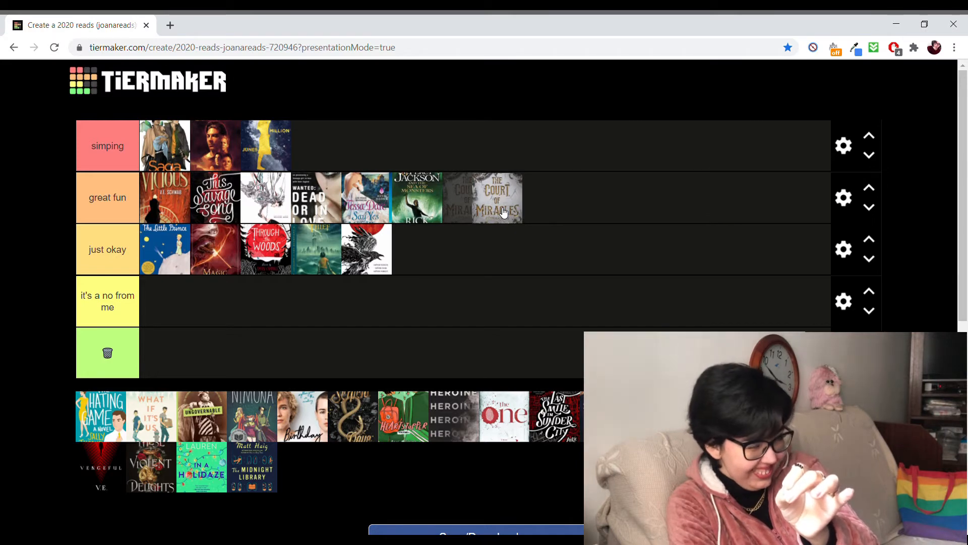
pyautogui.moveTo(486, 197); pyautogui.dragTo(486, 178)
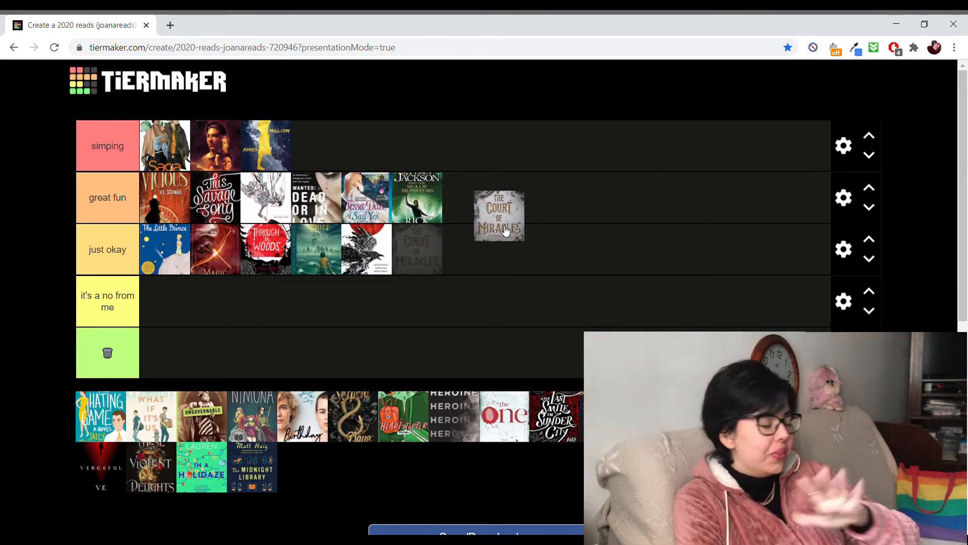
pyautogui.moveTo(500, 216); pyautogui.dragTo(477, 197)
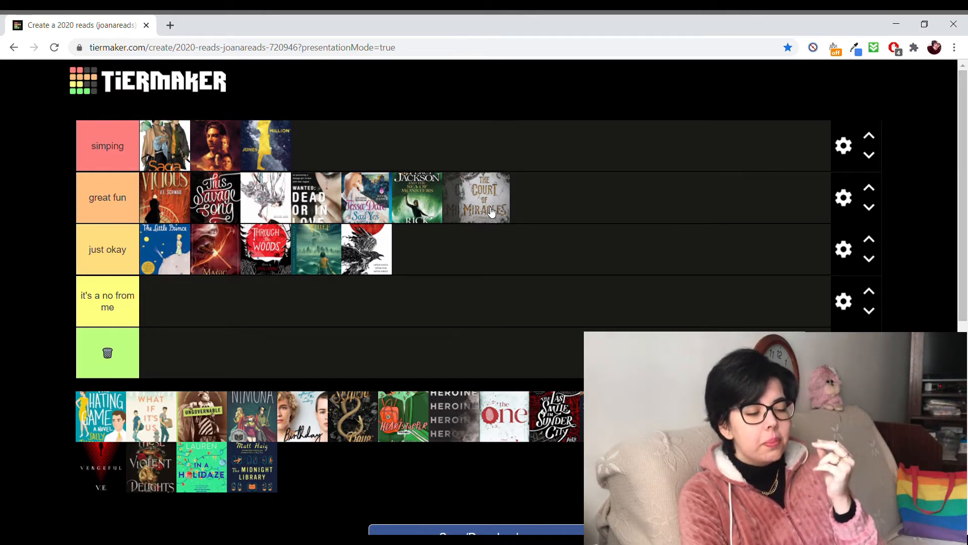
# Pull The Court of Miracles out of great fun, past the trash tier, back into the unranked pool
pyautogui.moveTo(481, 198); pyautogui.dragTo(418, 332)
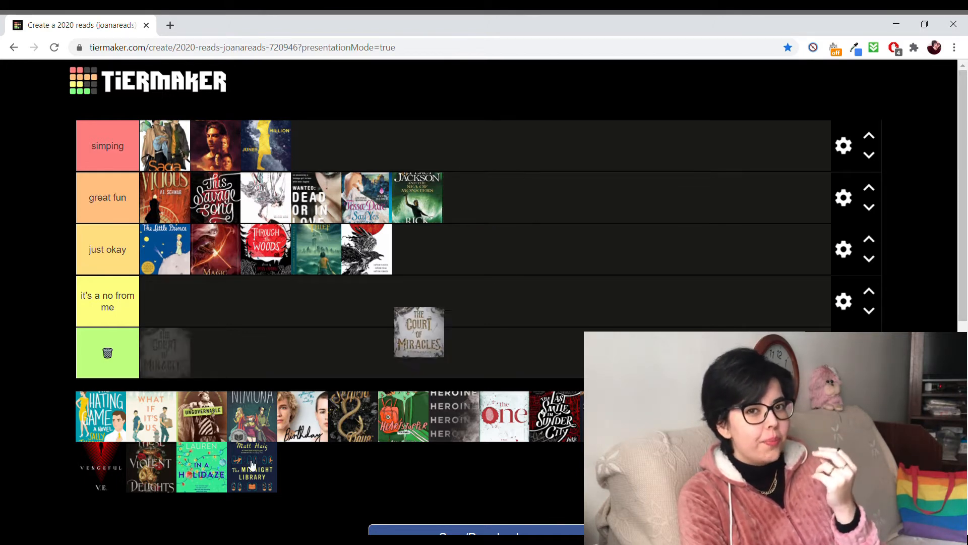
pyautogui.moveTo(418, 331); pyautogui.dragTo(201, 466)
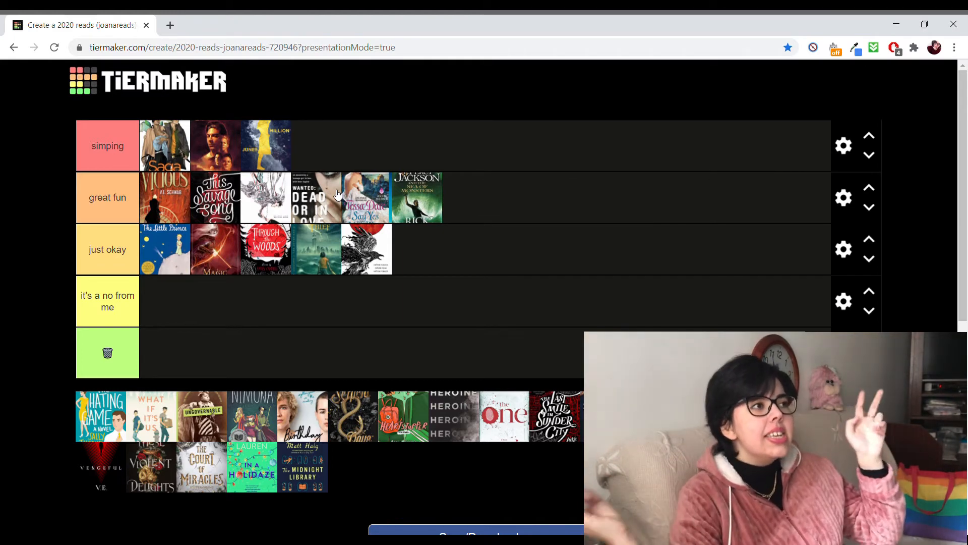
pyautogui.moveTo(621, 279)
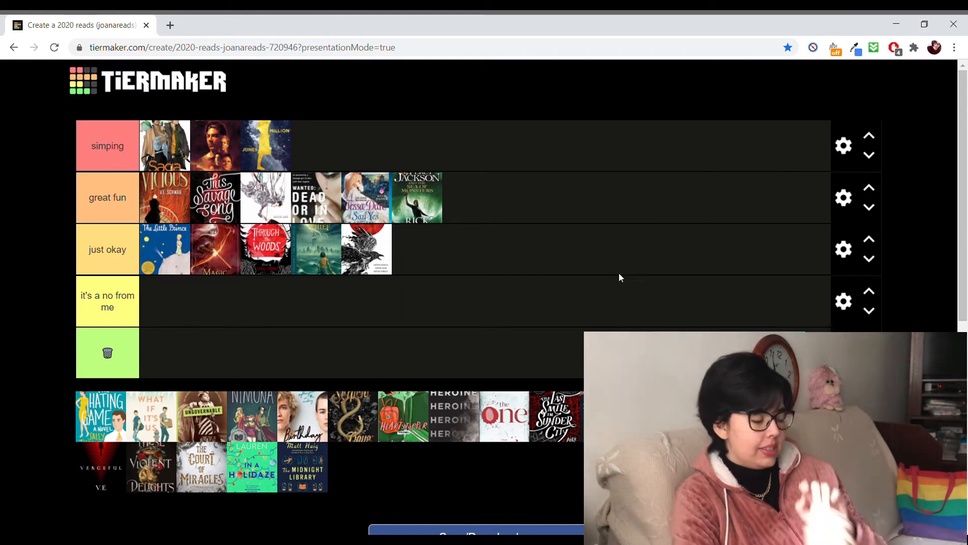
# Drop The Court of Miracles as the first cover in the it's a no from me tier
pyautogui.moveTo(201, 466); pyautogui.dragTo(253, 313)
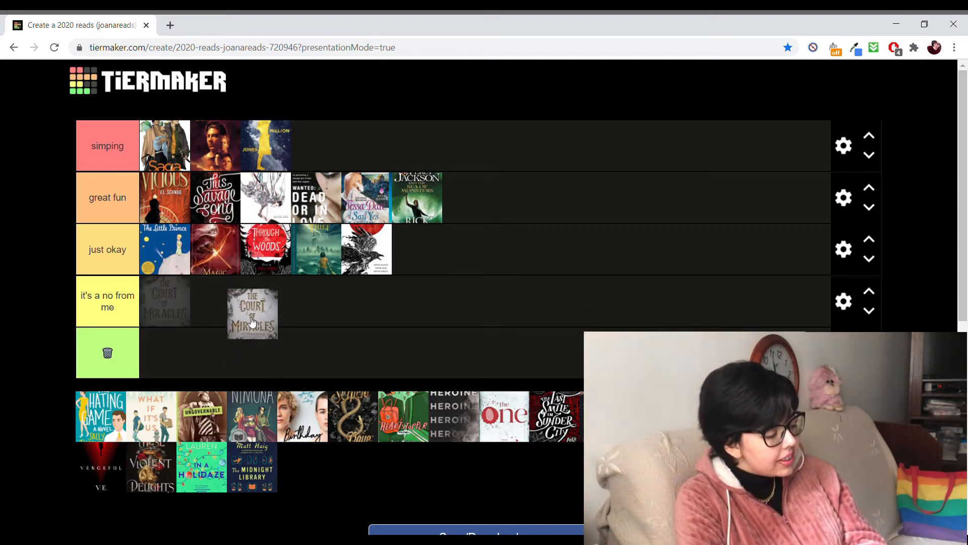
pyautogui.moveTo(252, 313); pyautogui.dragTo(164, 302)
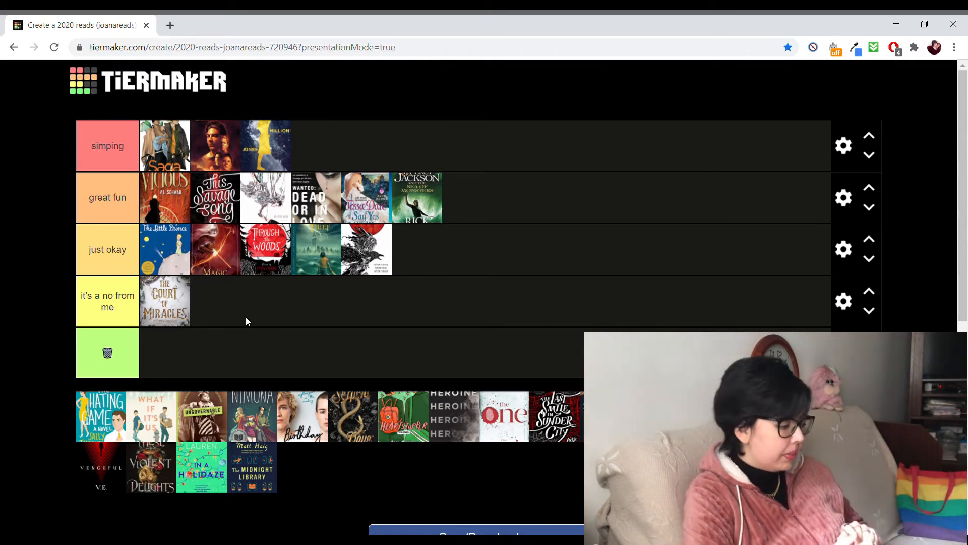
pyautogui.moveTo(123, 394)
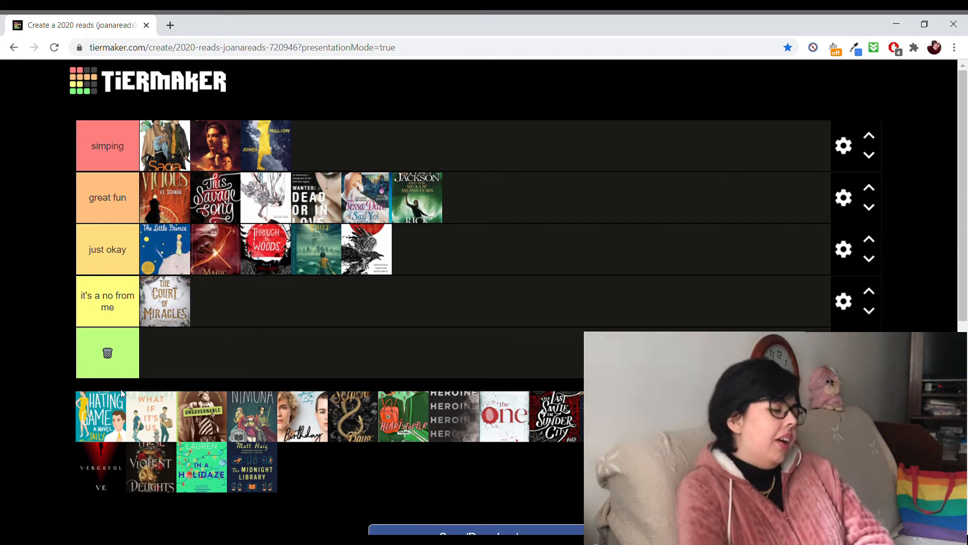
pyautogui.moveTo(101, 414); pyautogui.dragTo(164, 353)
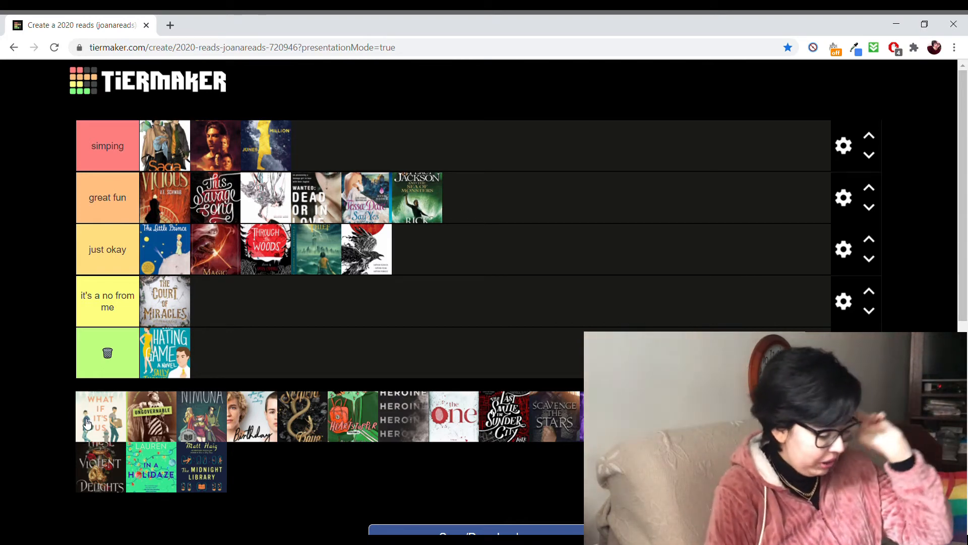
pyautogui.moveTo(38, 417)
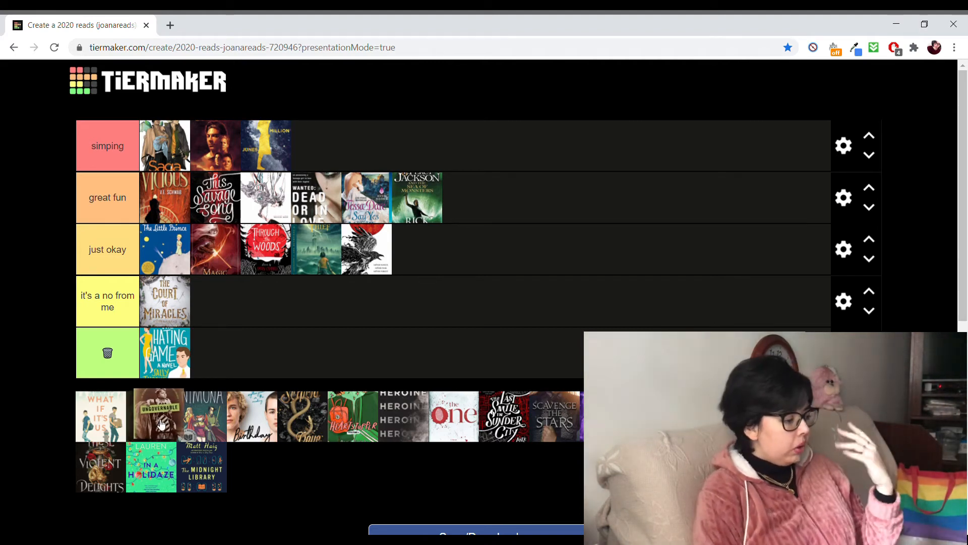
# Move the brown sepia cover from the pool, past the lower tiers, to the end of great fun
pyautogui.moveTo(158, 414); pyautogui.dragTo(321, 302)
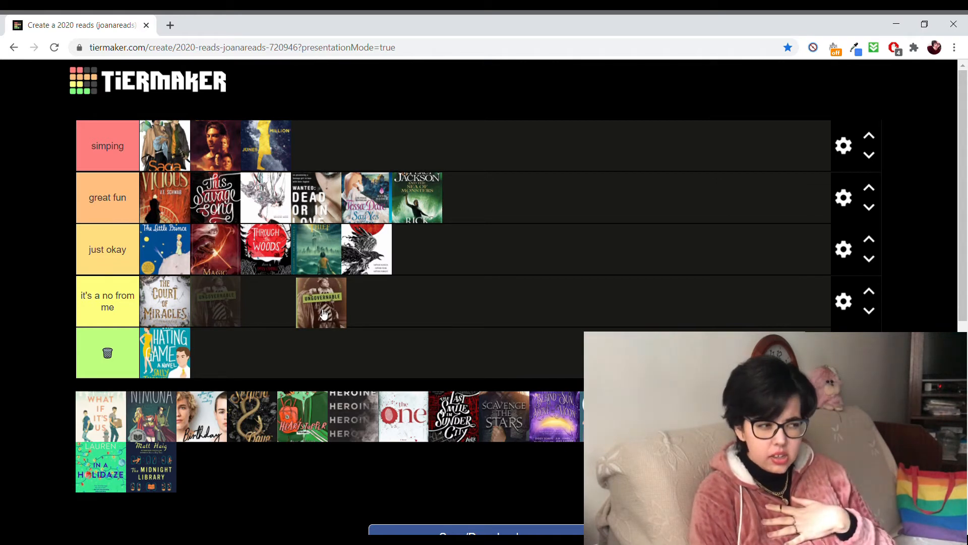
pyautogui.moveTo(320, 301); pyautogui.dragTo(522, 221)
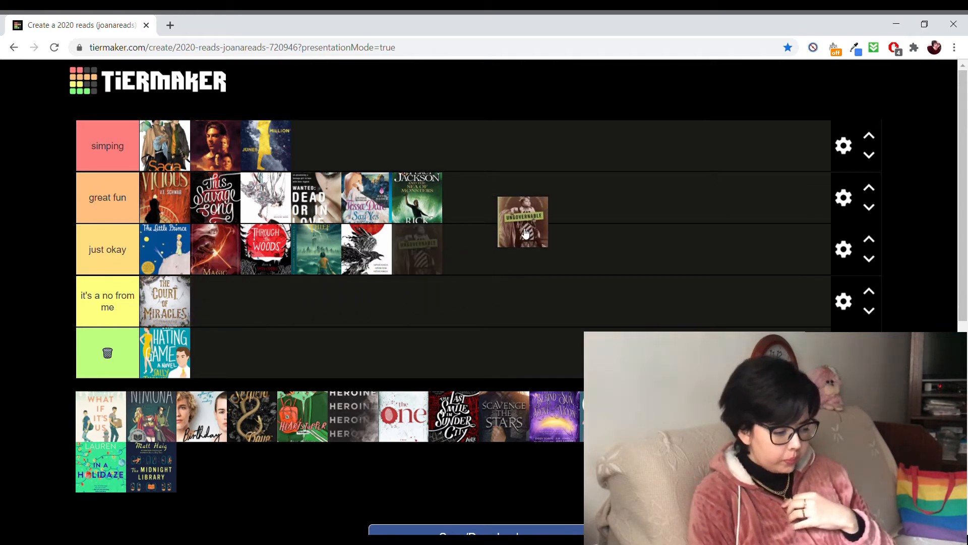
pyautogui.moveTo(522, 222); pyautogui.dragTo(524, 202)
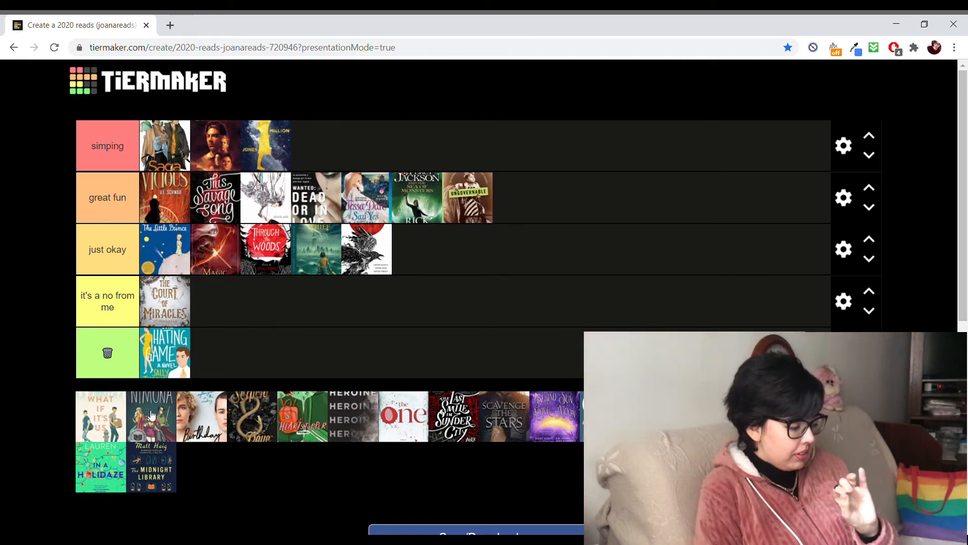
# Add the Nimona cover to simping as its fourth cover
pyautogui.moveTo(151, 415); pyautogui.dragTo(317, 145)
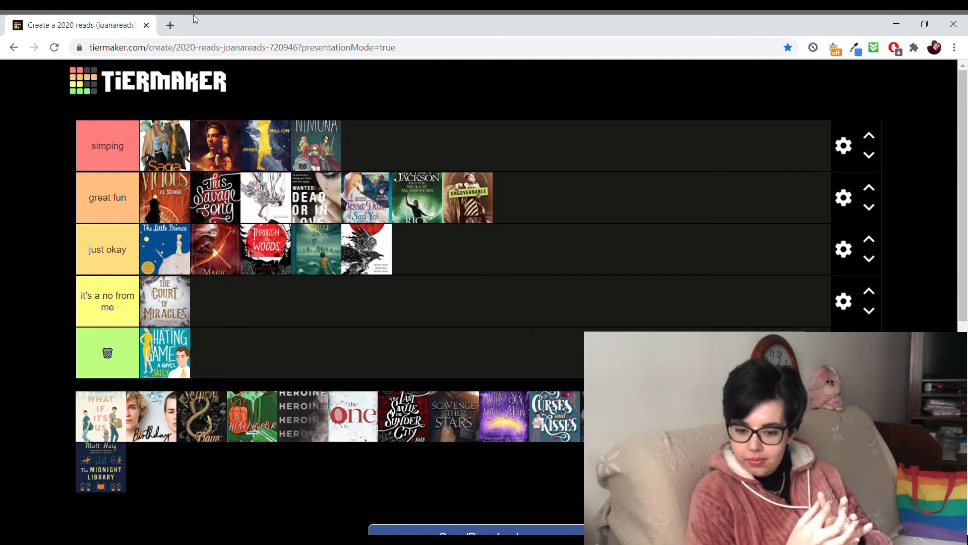
# Search Google for 'nimona' and look through the results and book details
pyautogui.write('nimon')
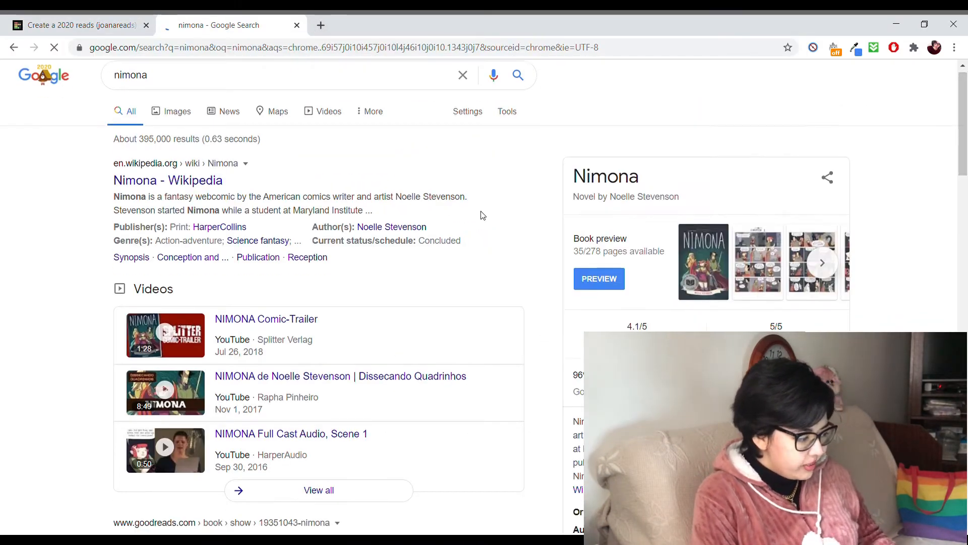
pyautogui.scroll(-3)
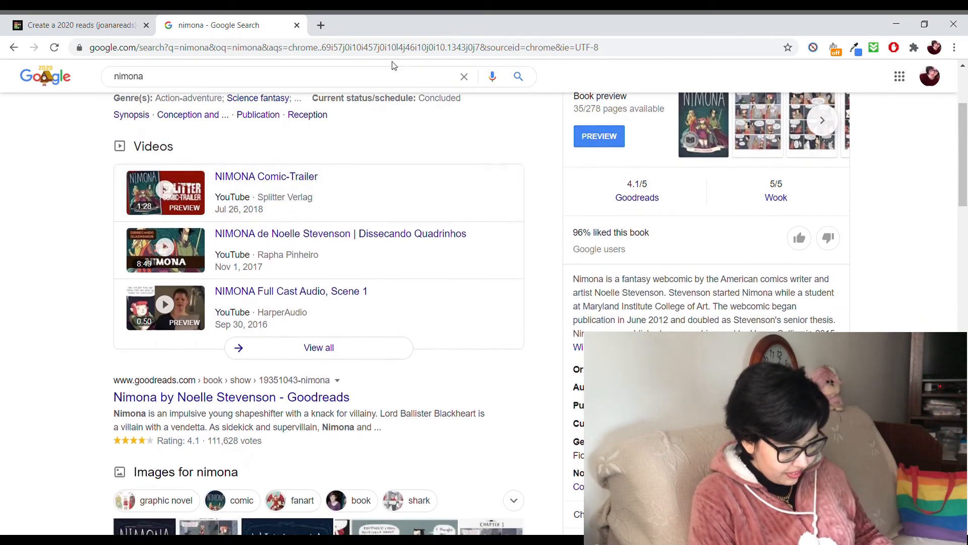
pyautogui.click(76, 26)
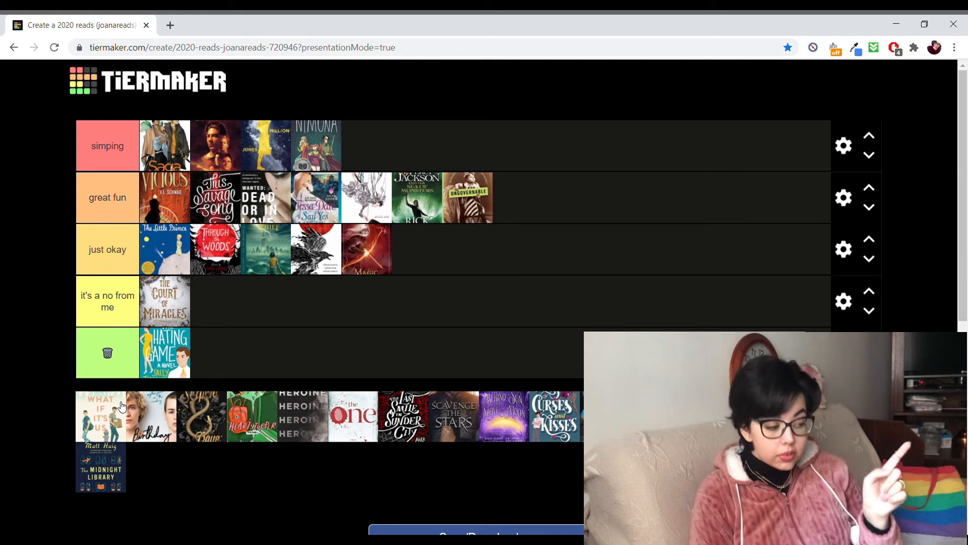
# Send What If It's Us to trash and drag the Birthday cover toward it's a no from me
pyautogui.moveTo(100, 416); pyautogui.dragTo(213, 361)
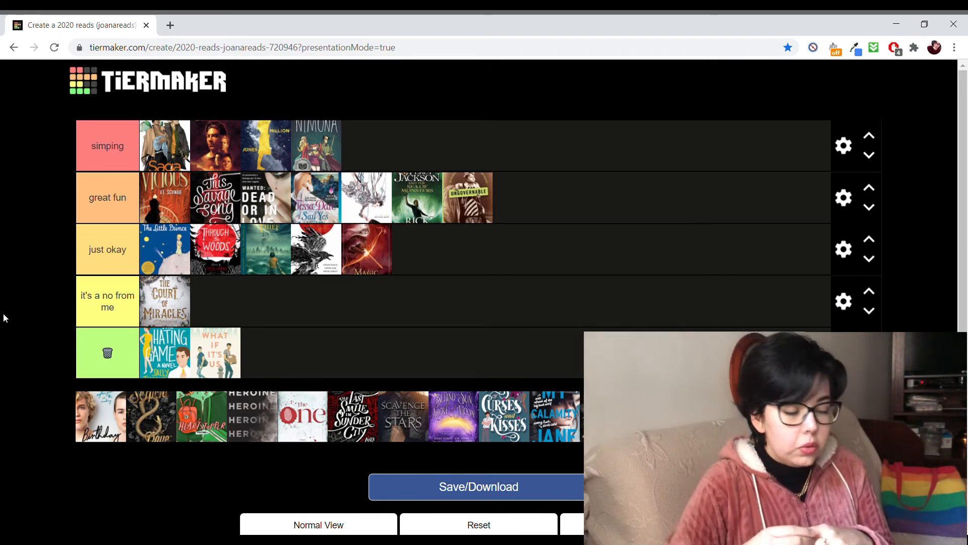
pyautogui.moveTo(101, 415); pyautogui.dragTo(526, 273)
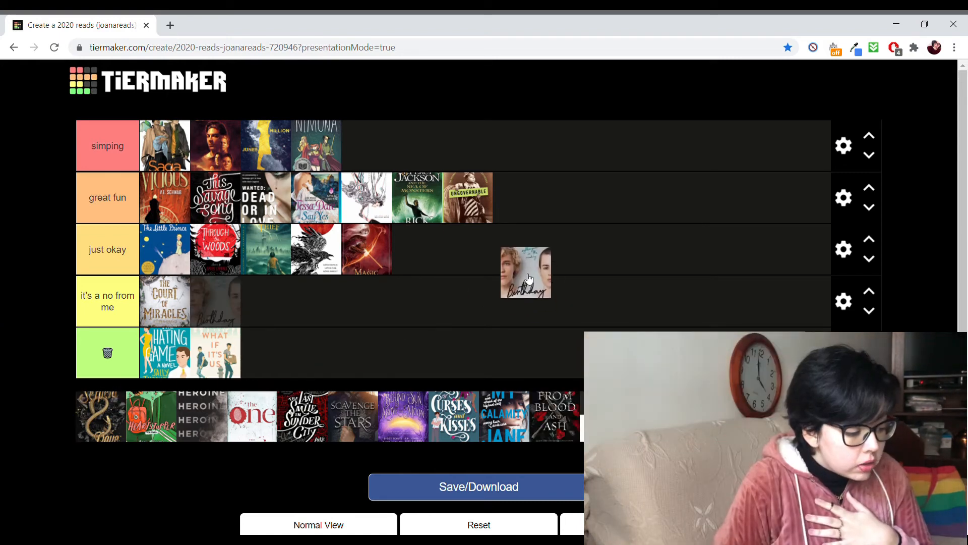